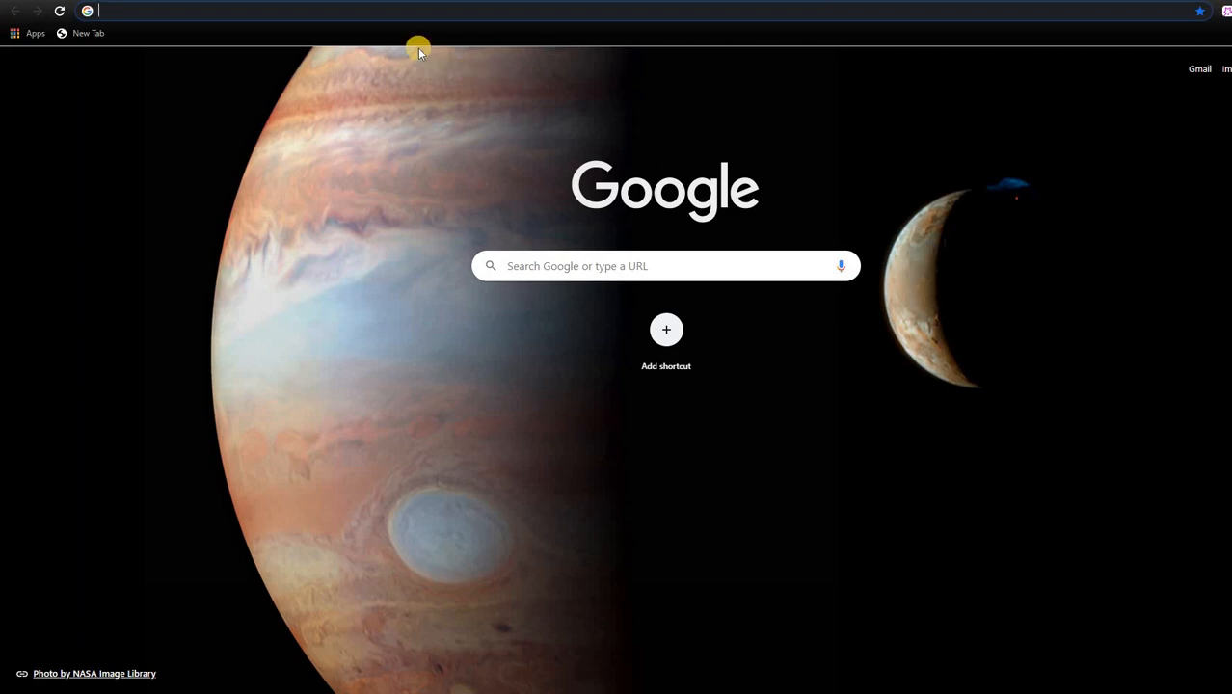
{"action": "type", "text": "https://www.speedydecor.com/step-1/Kitchen-cabinet/"}
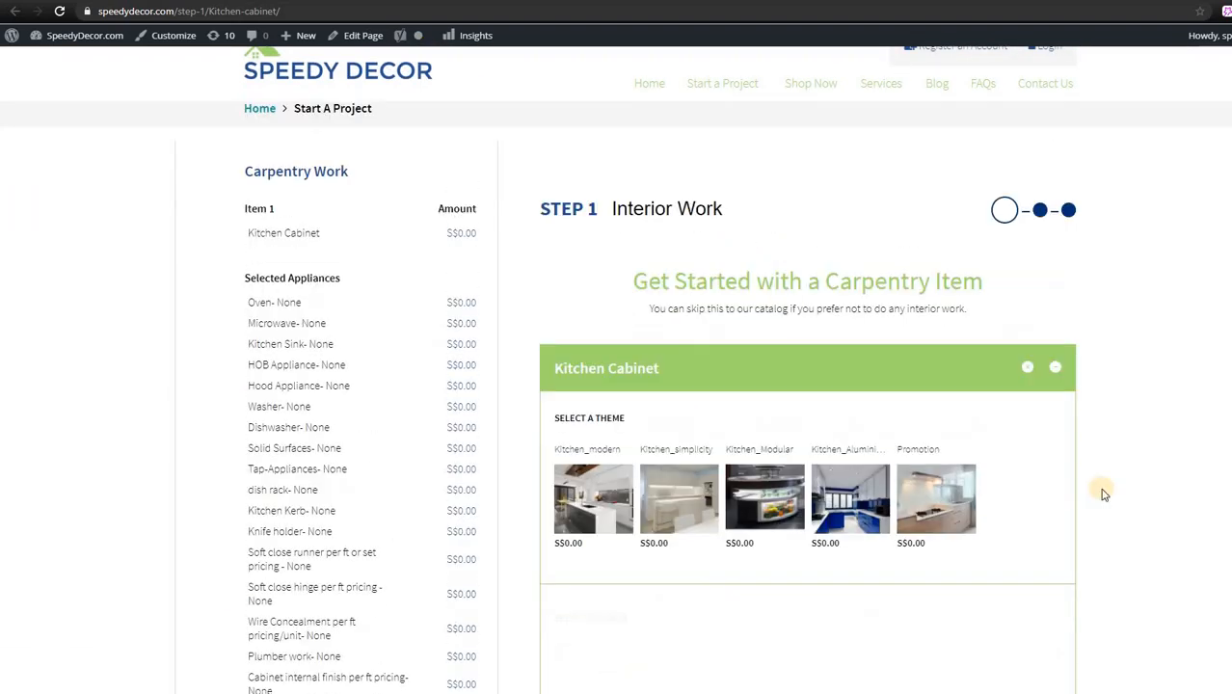
Select the Promotion theme and its Kitchen Promotion design for the cabinet
{"action": "left_click", "coordinate": [935, 497]}
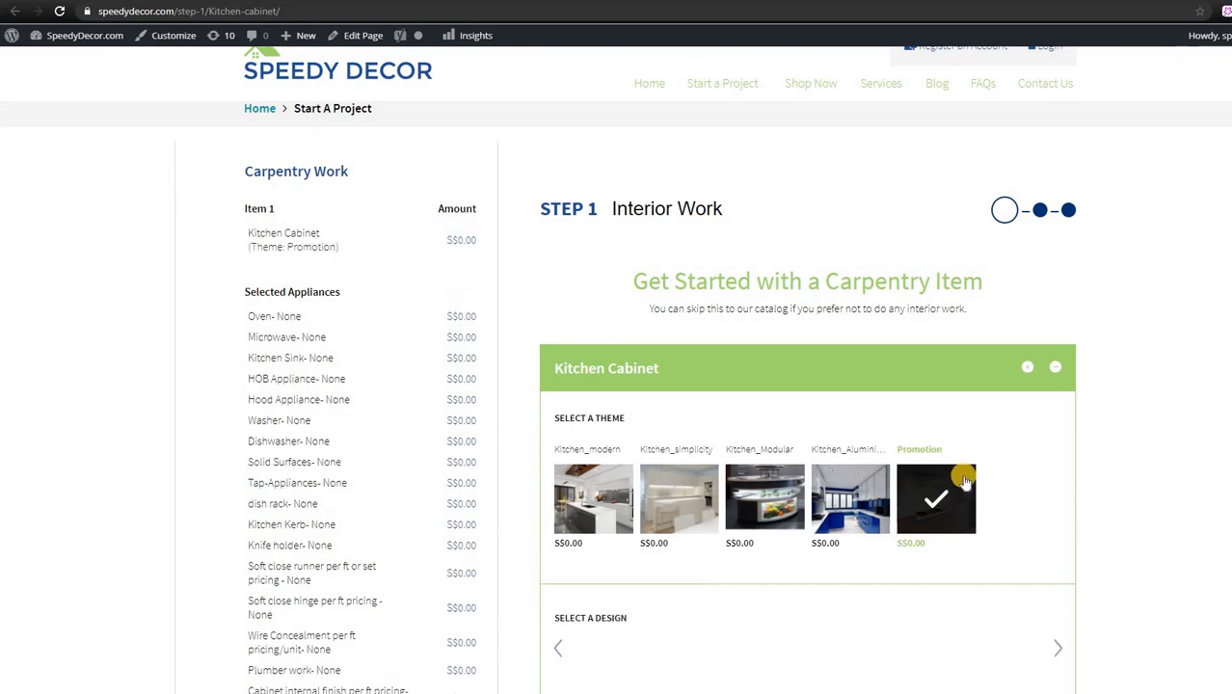
{"action": "left_click", "coordinate": [937, 498]}
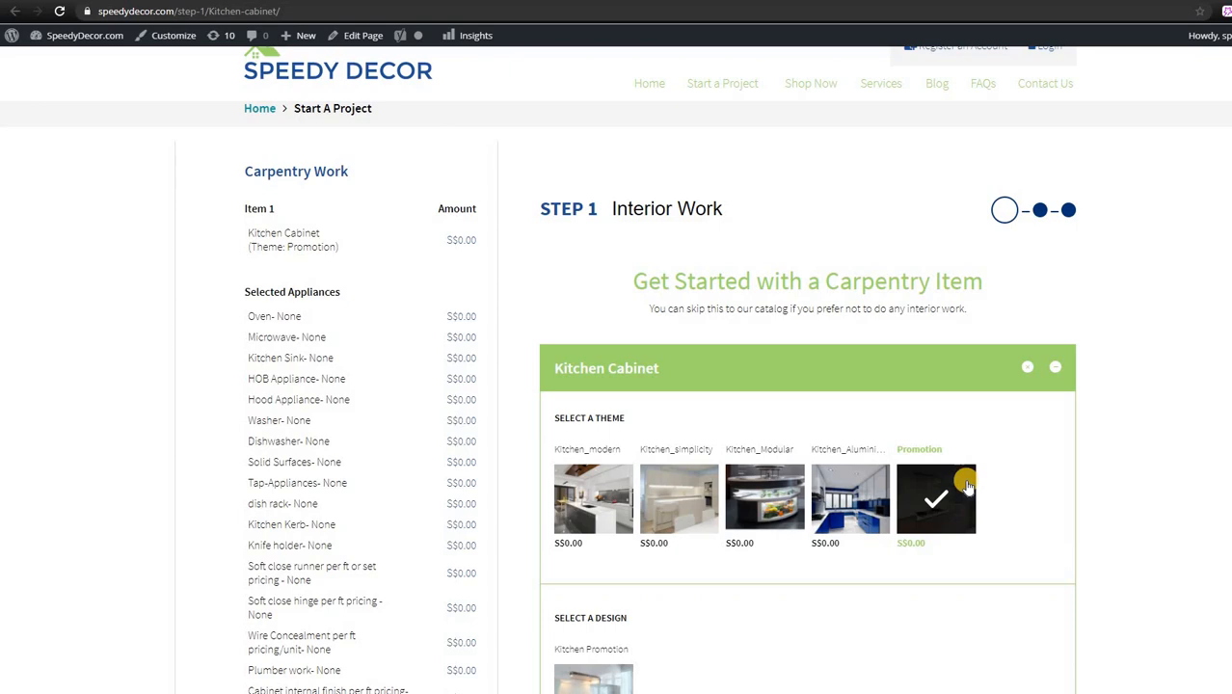
{"action": "left_click", "coordinate": [937, 498]}
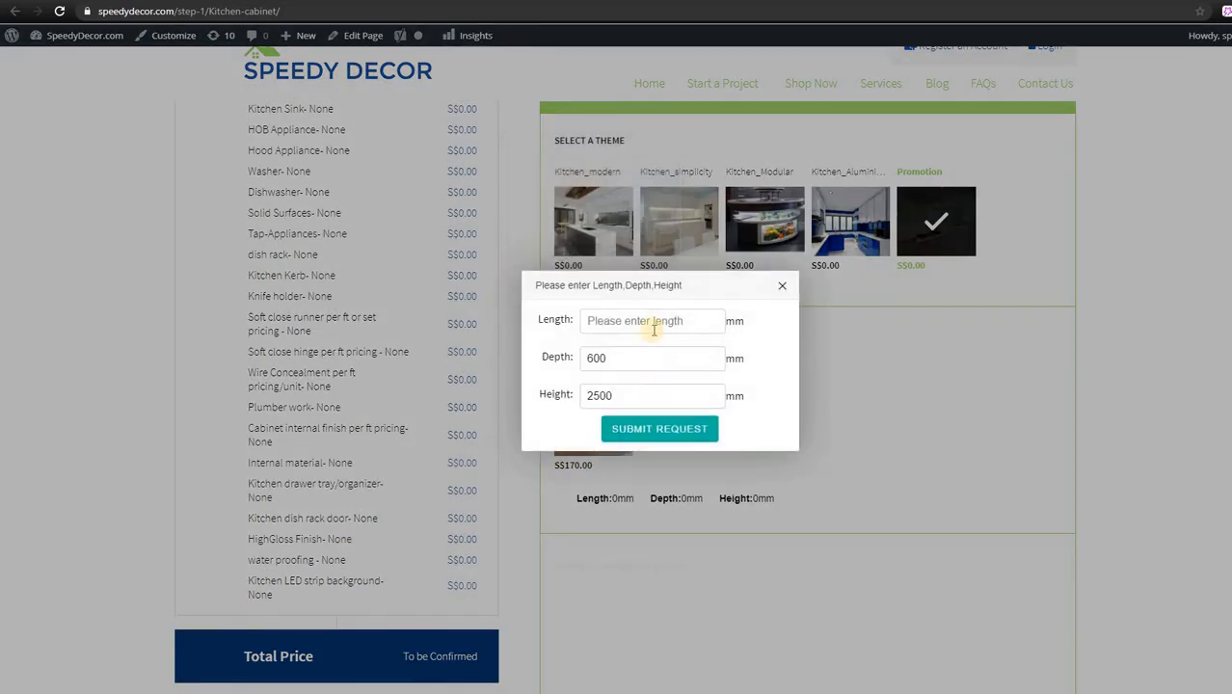
Submit cabinet dimensions with length 3000 mm and height changed to 2600 mm
{"action": "left_click", "coordinate": [652, 320]}
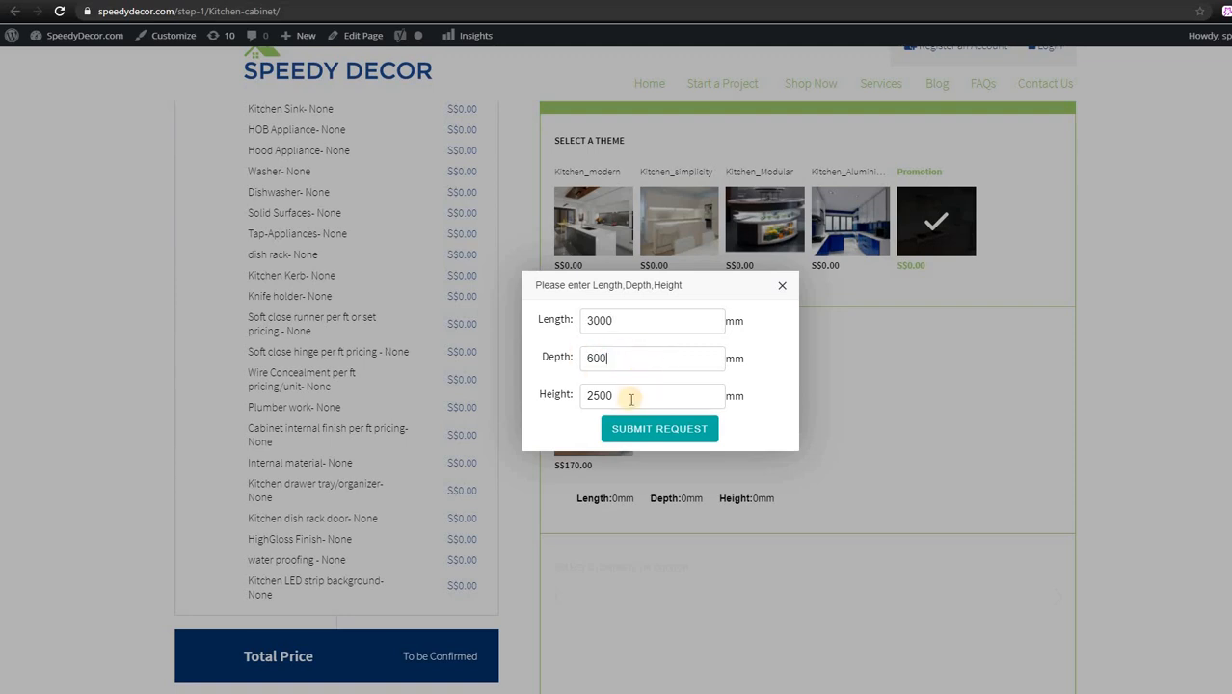
{"action": "mouse_move", "coordinate": [663, 397]}
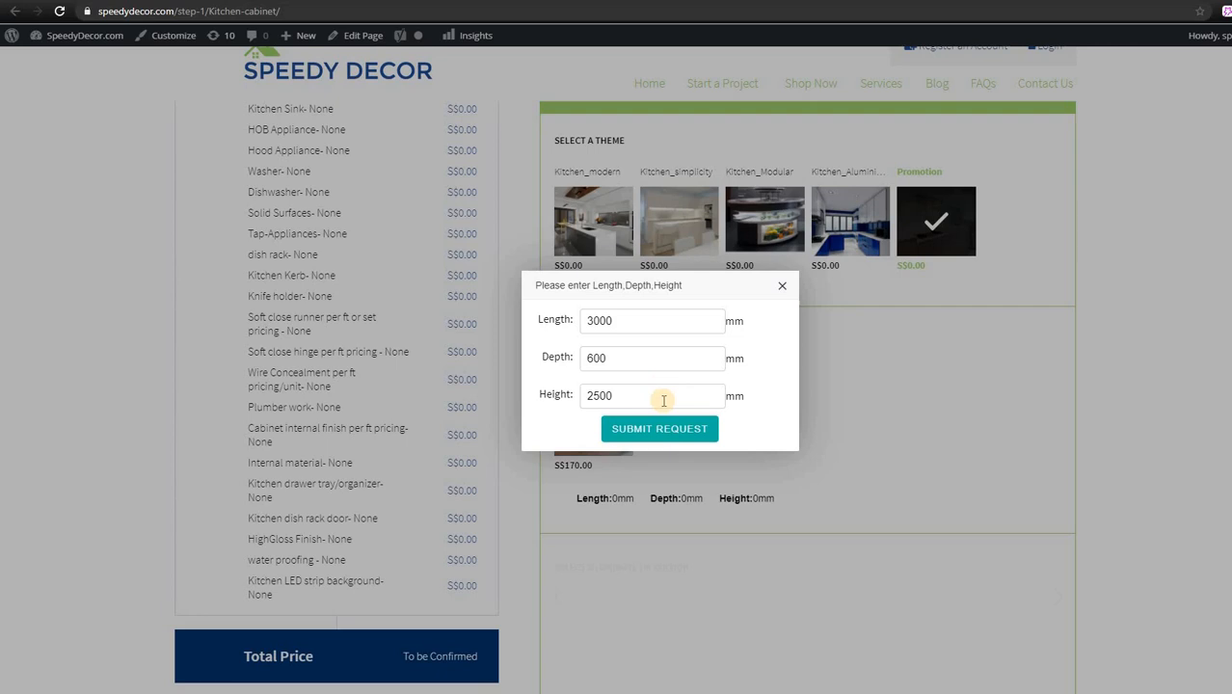
{"action": "triple_click", "coordinate": [598, 395]}
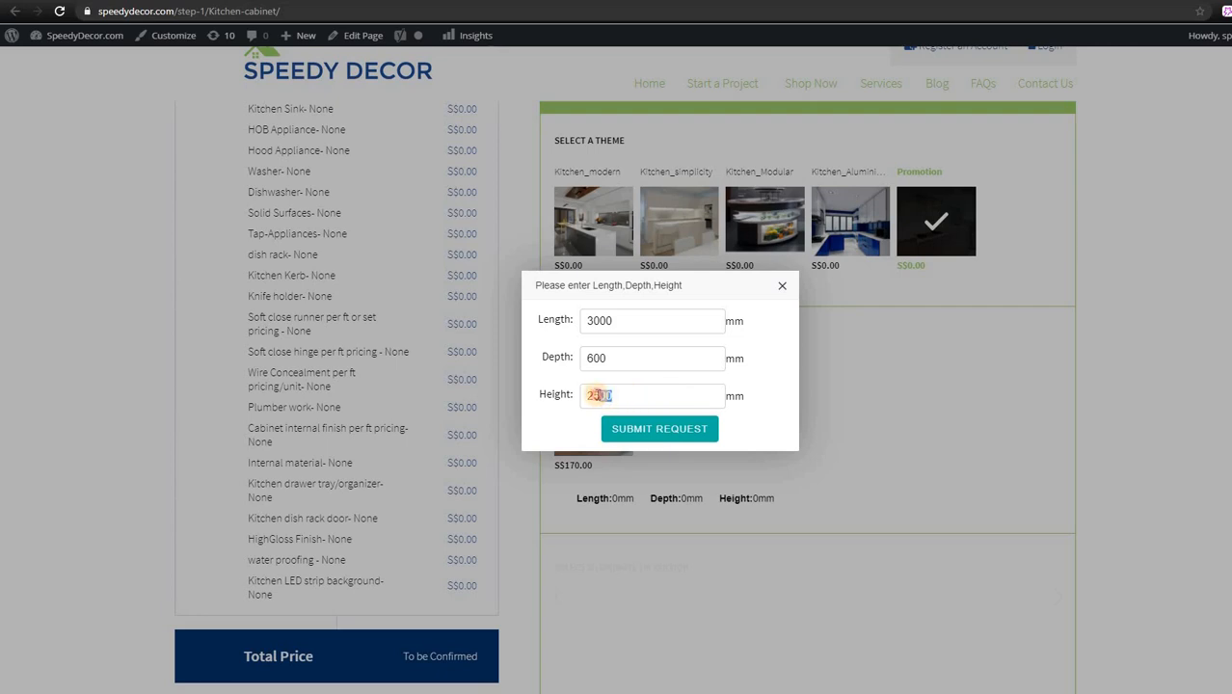
{"action": "type", "text": "2600"}
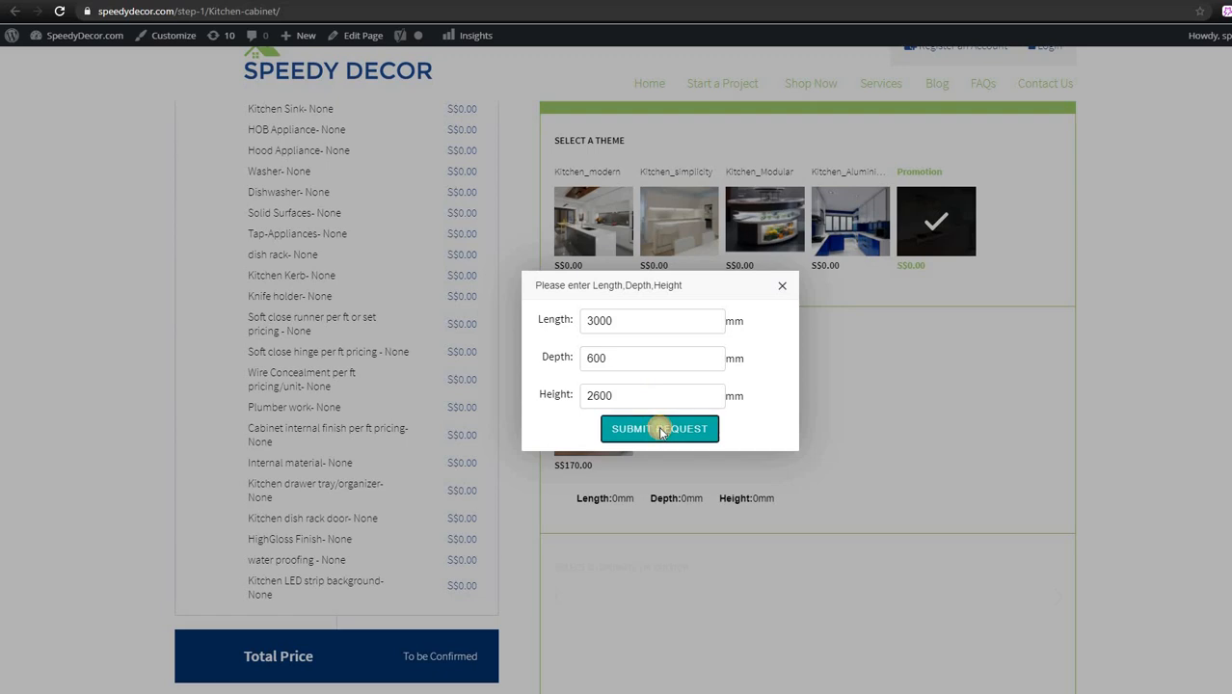
{"action": "left_click", "coordinate": [659, 428]}
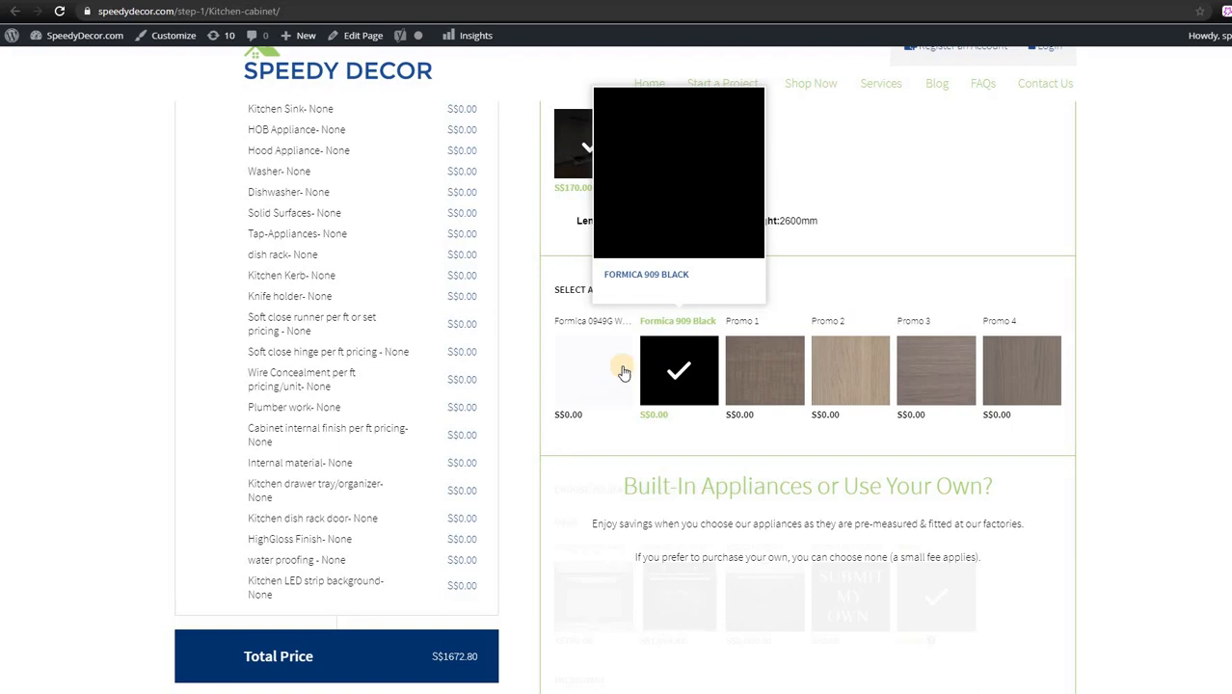
Choose the white Formica and Promo 2 laminates and accept the laminate notice
{"action": "left_click", "coordinate": [763, 370]}
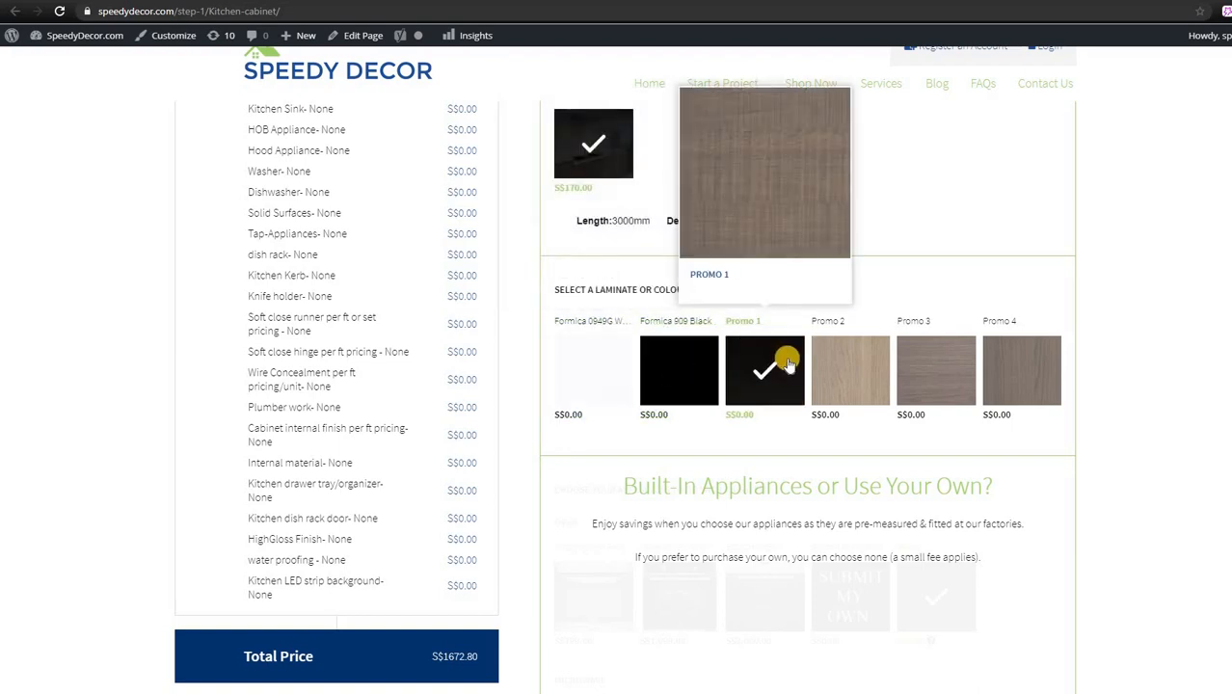
{"action": "left_click", "coordinate": [851, 373]}
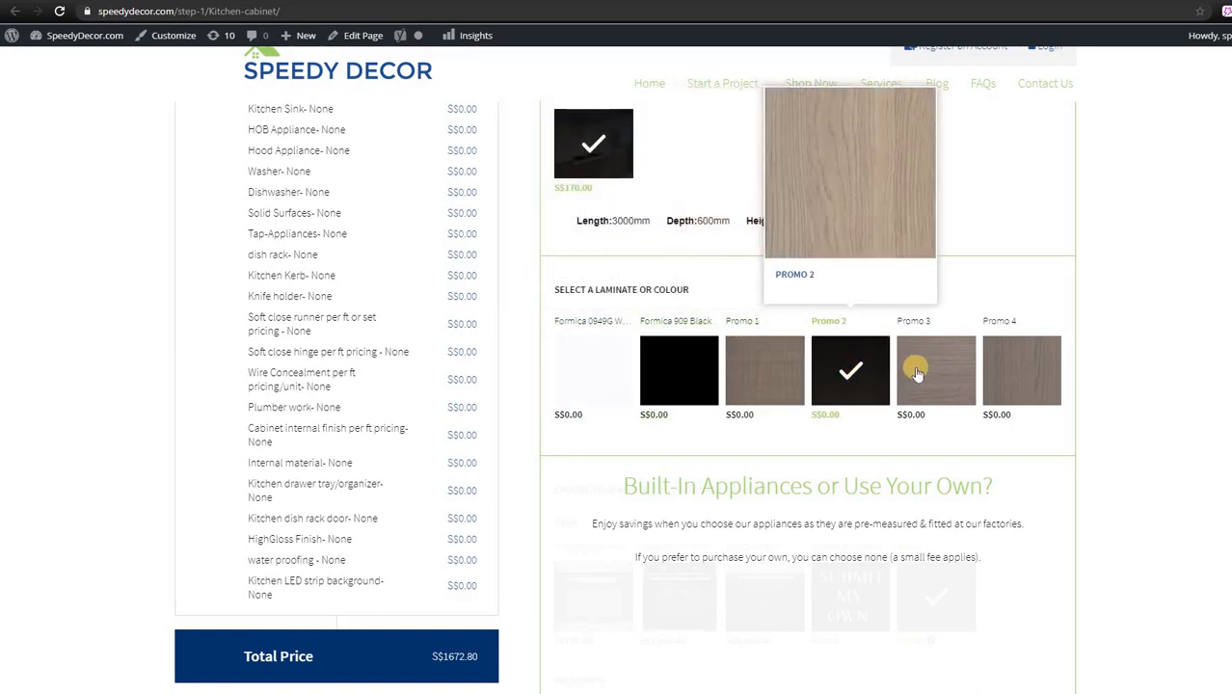
{"action": "left_click", "coordinate": [1022, 370]}
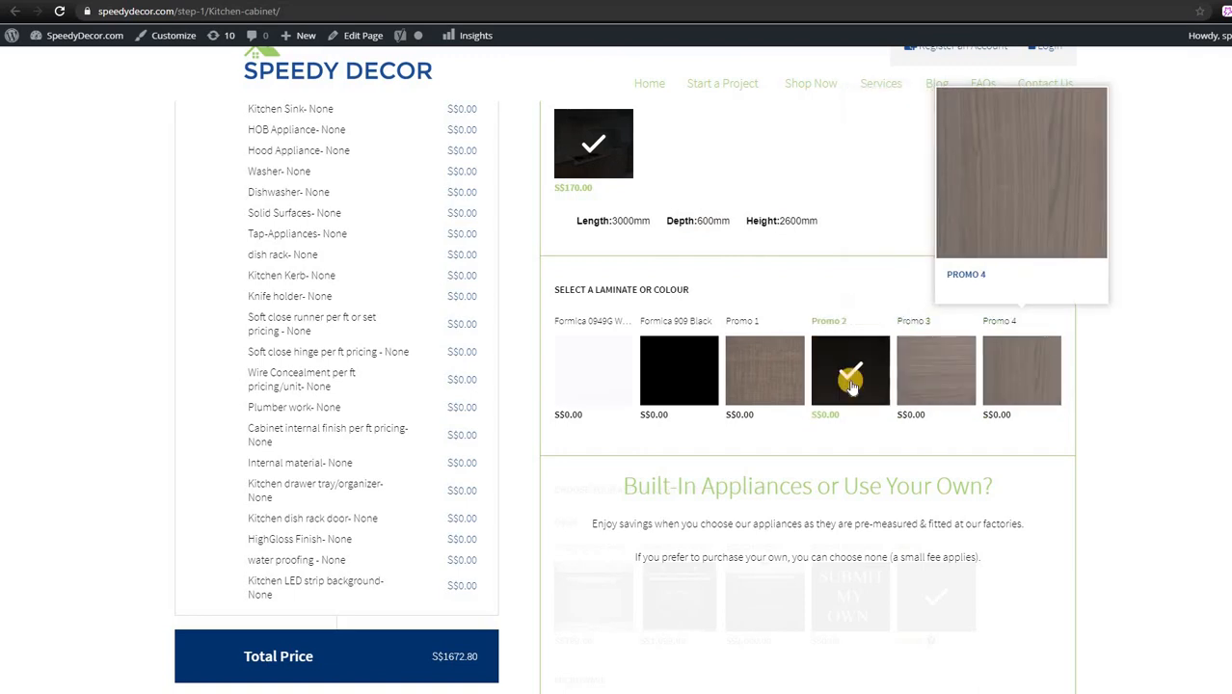
{"action": "left_click", "coordinate": [764, 370]}
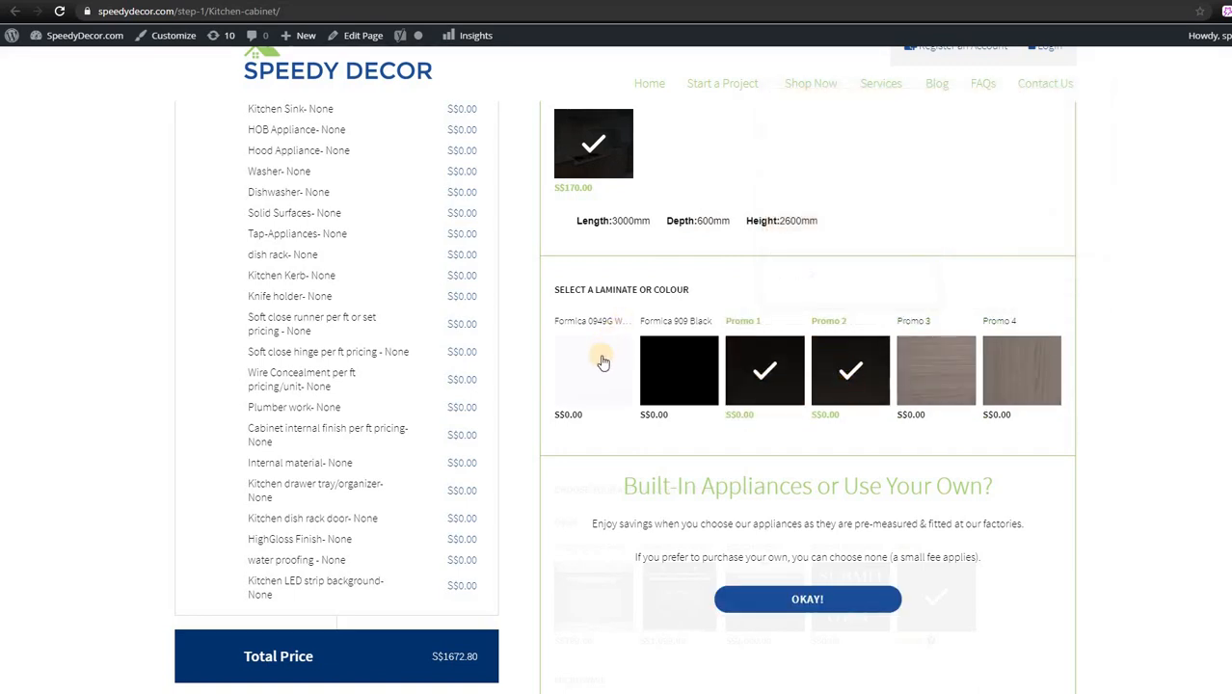
{"action": "left_click", "coordinate": [594, 370]}
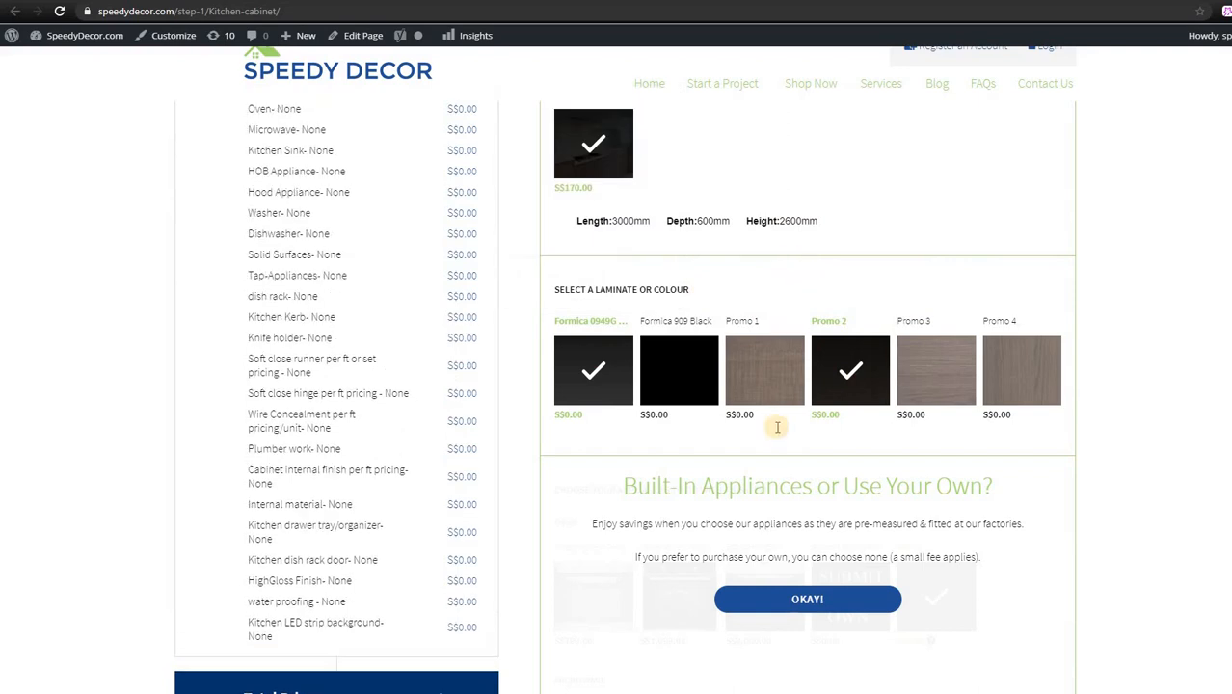
{"action": "left_click", "coordinate": [806, 597]}
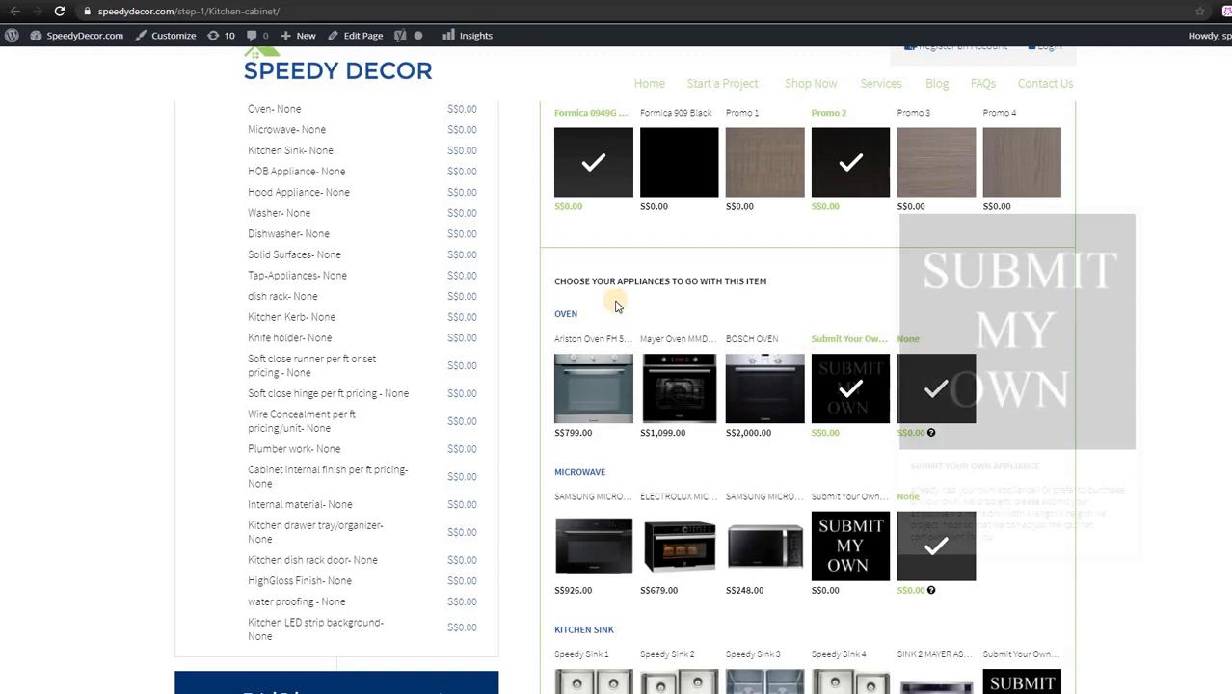
{"action": "mouse_move", "coordinate": [993, 318]}
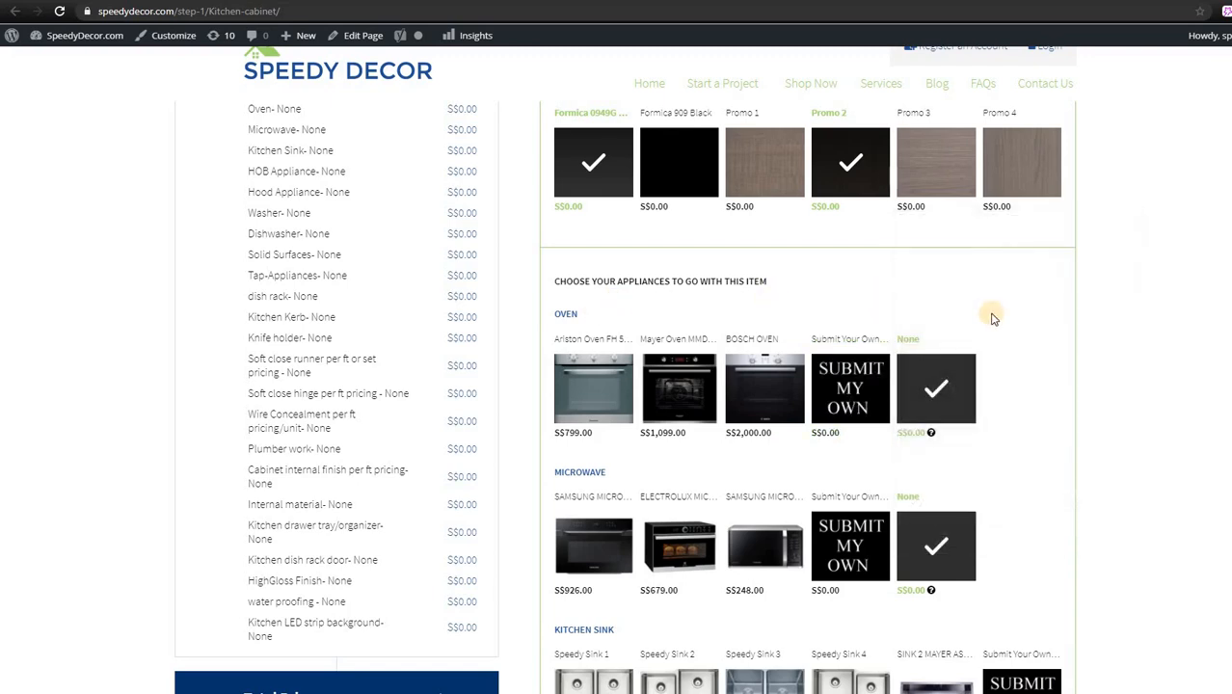
Set Kitchen Sink, Hob and Hood appliances to Submit My Own
{"action": "scroll", "scroll_direction": "down", "scroll_amount": 3}
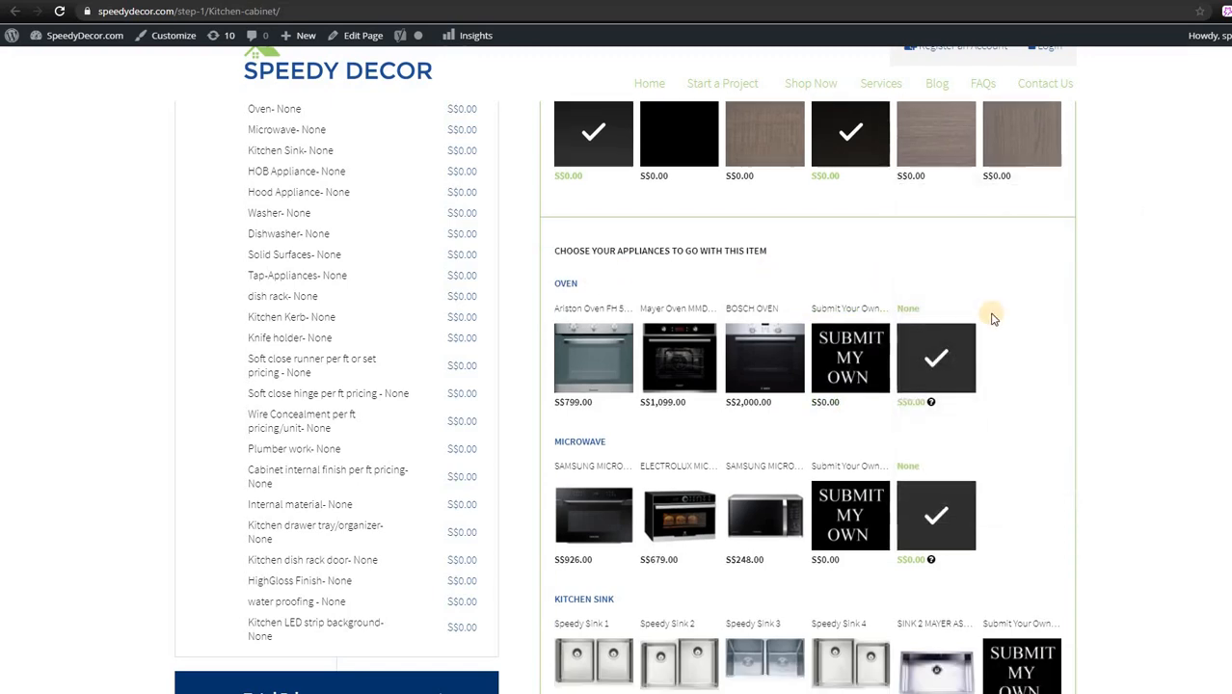
{"action": "scroll", "scroll_direction": "down", "scroll_amount": 3}
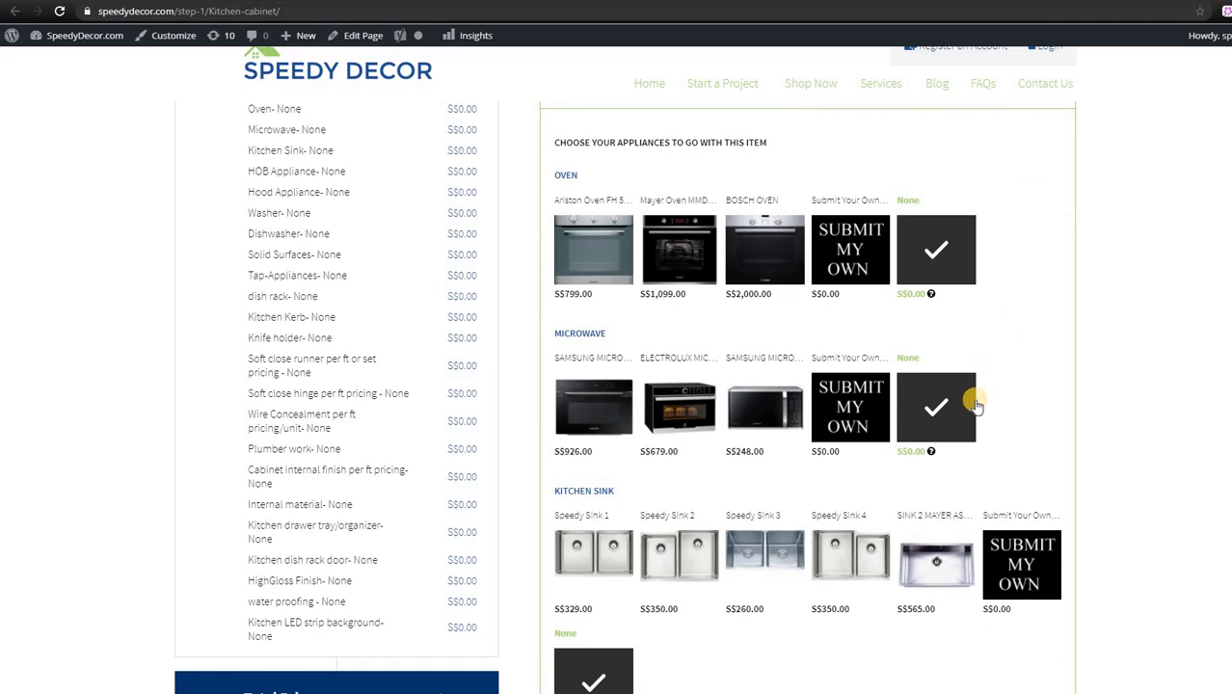
{"action": "scroll", "scroll_direction": "down", "scroll_amount": 3}
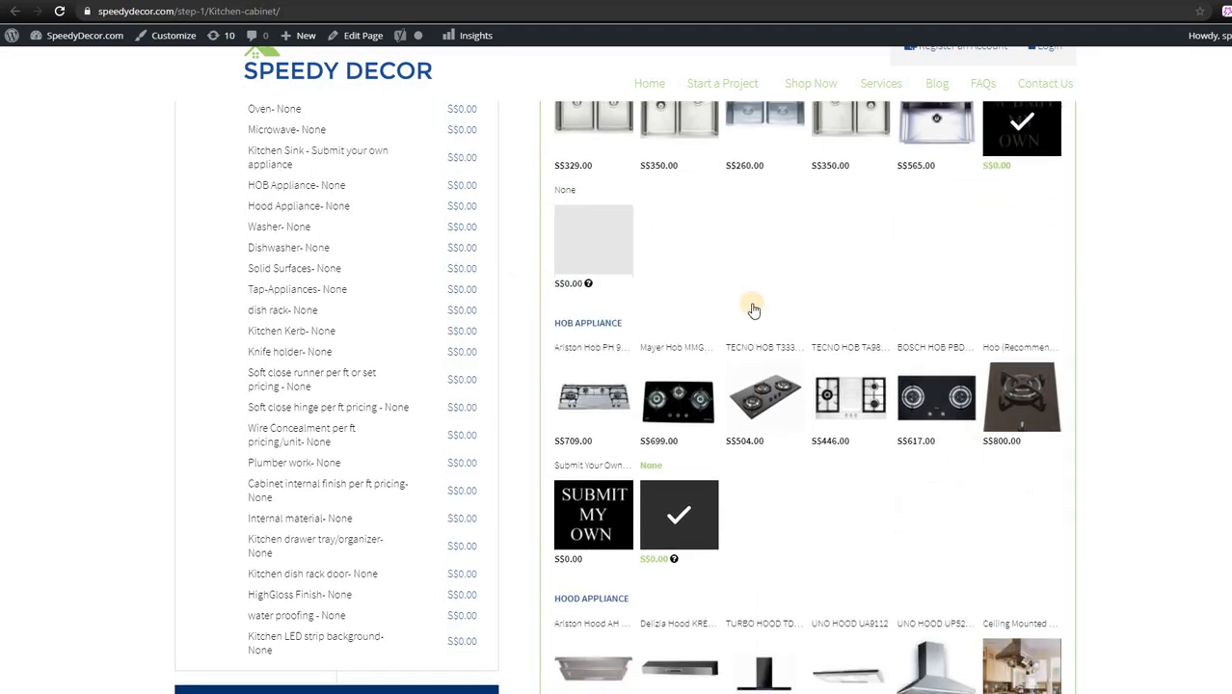
{"action": "scroll", "scroll_direction": "down", "scroll_amount": 3}
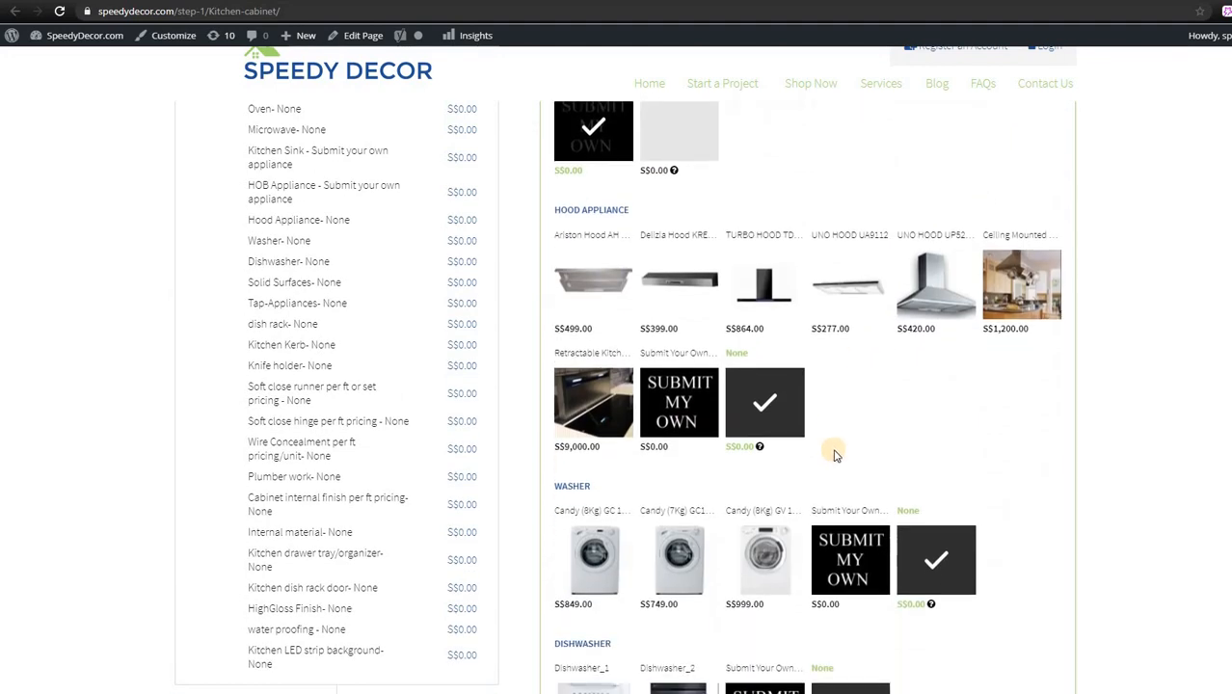
{"action": "mouse_move", "coordinate": [702, 461]}
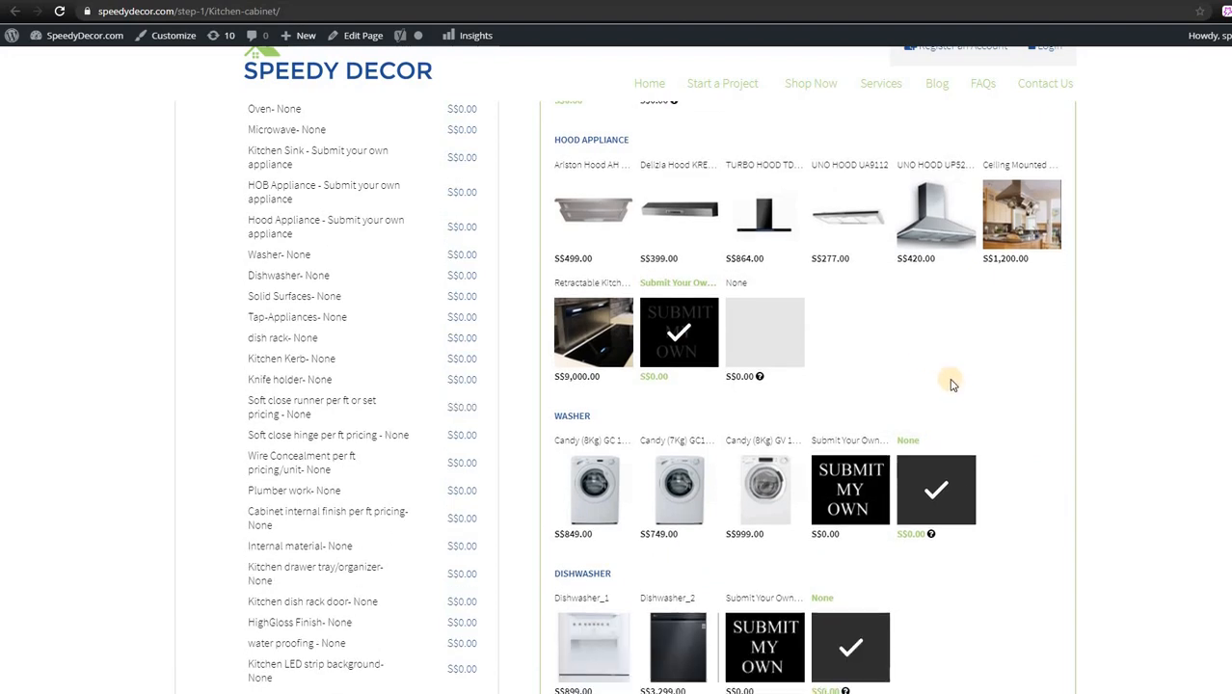
{"action": "scroll", "scroll_direction": "down", "scroll_amount": 3}
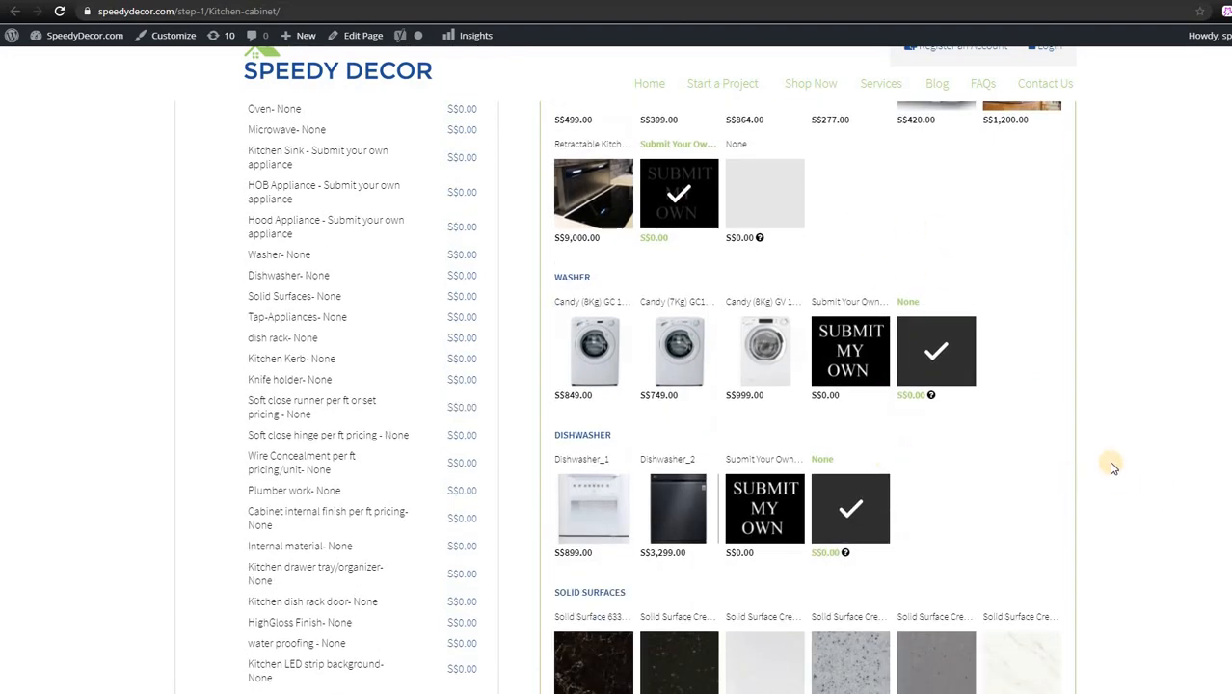
{"action": "scroll", "scroll_direction": "down", "scroll_amount": 3}
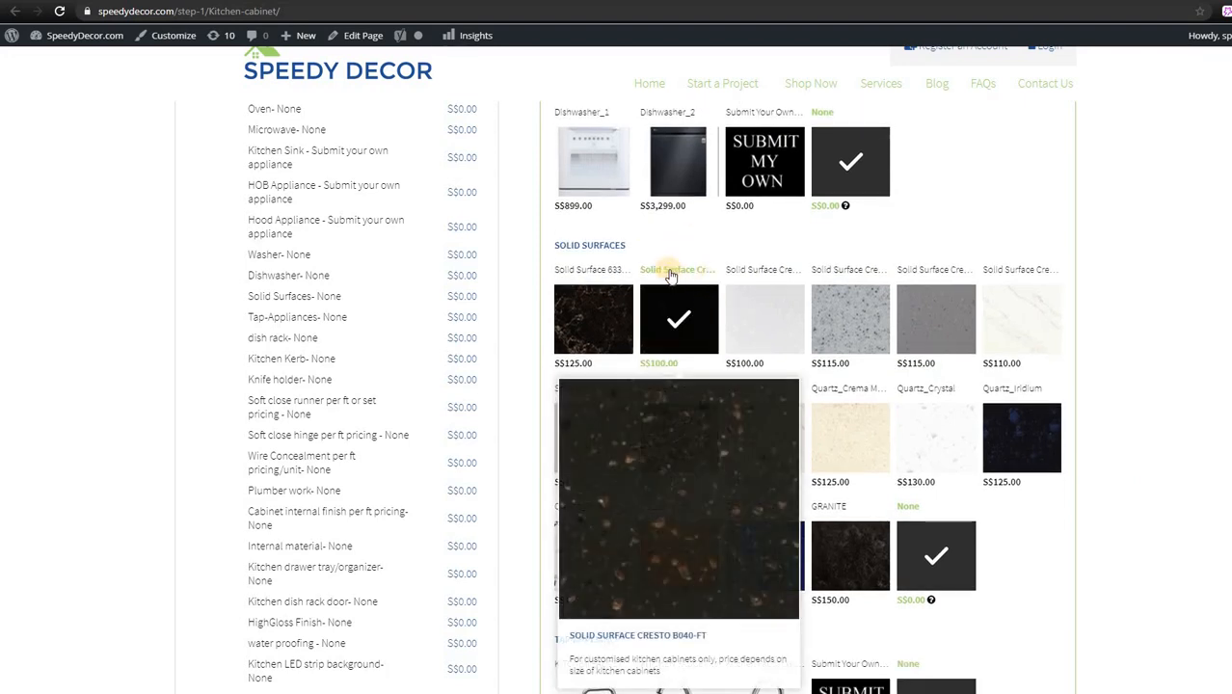
Select Solid Surface Cresto B040-FT and Submit Your Own under Tap Appliances
{"action": "scroll", "scroll_direction": "down", "scroll_amount": 3}
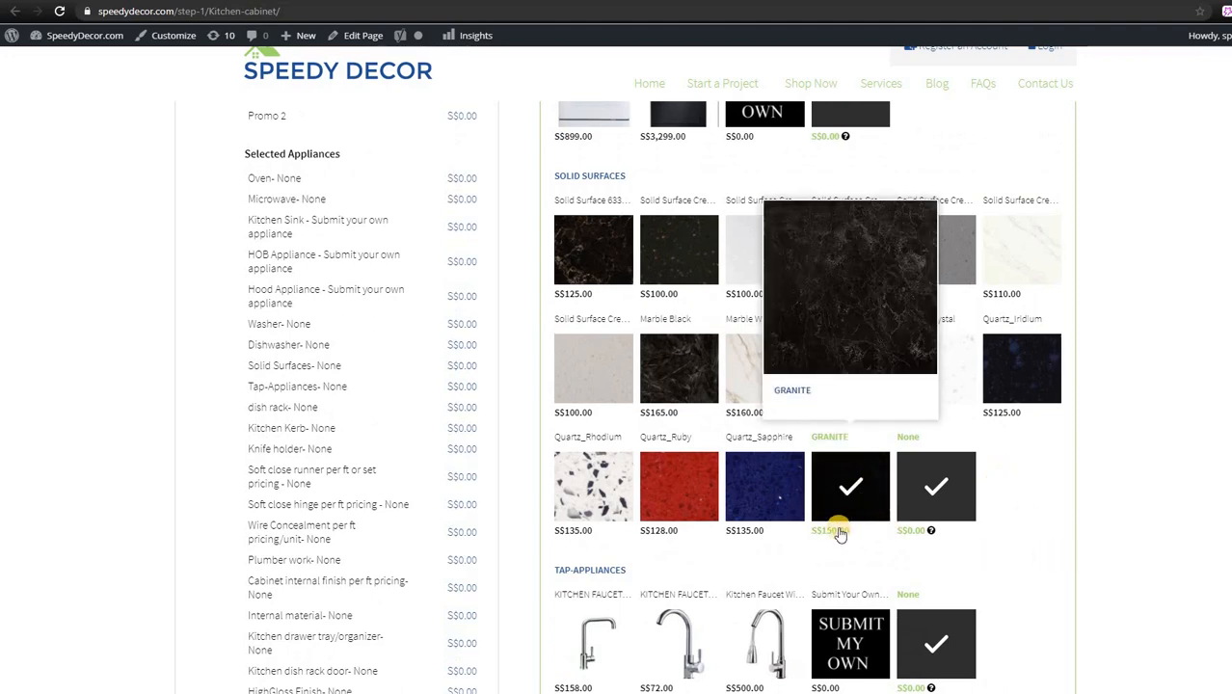
{"action": "mouse_move", "coordinate": [1057, 544]}
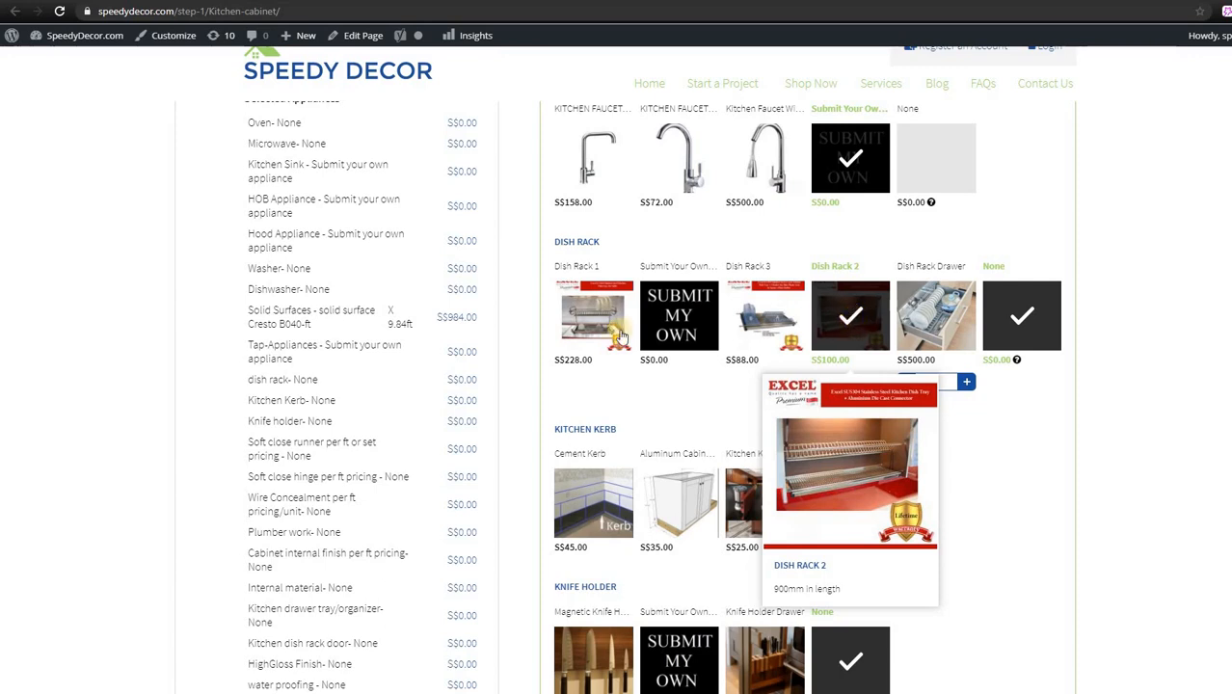
{"action": "left_click", "coordinate": [594, 316]}
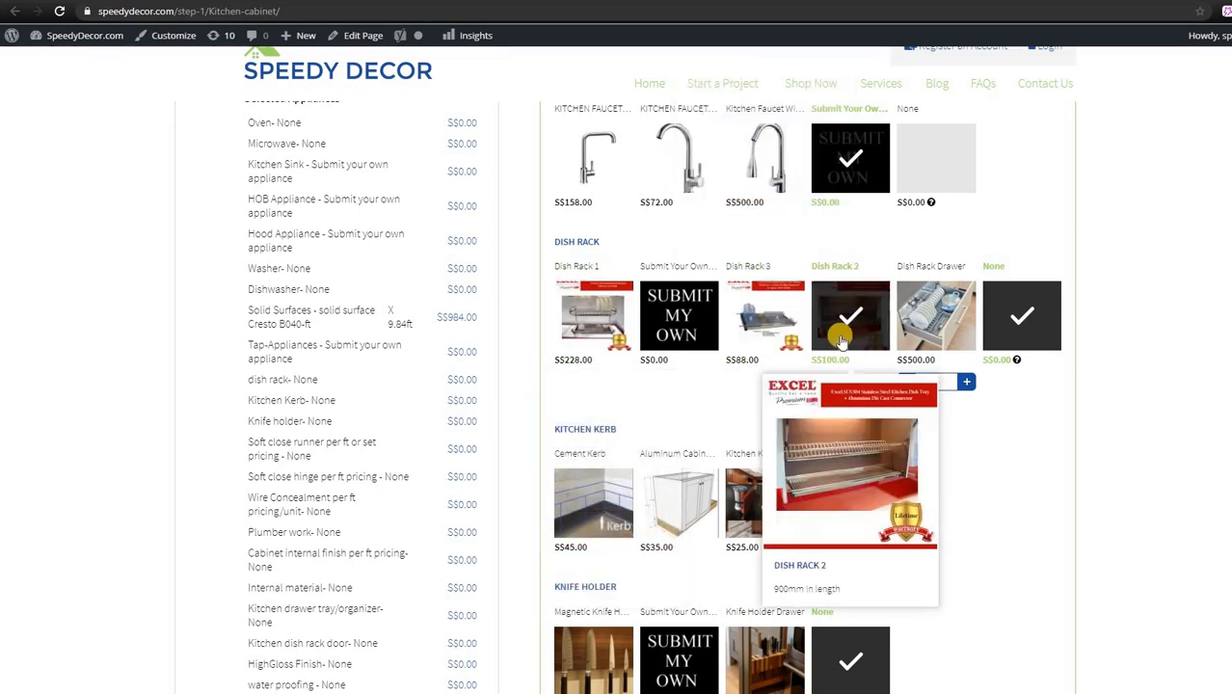
{"action": "left_click", "coordinate": [850, 317]}
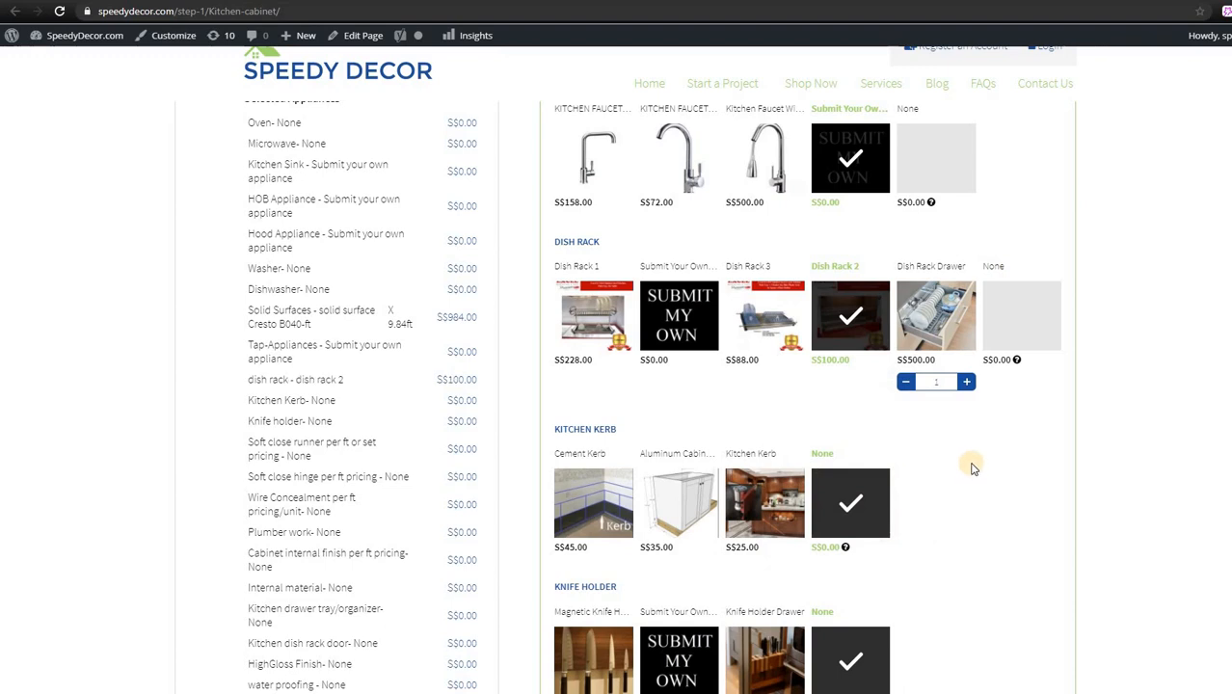
{"action": "scroll", "scroll_direction": "down", "scroll_amount": 3}
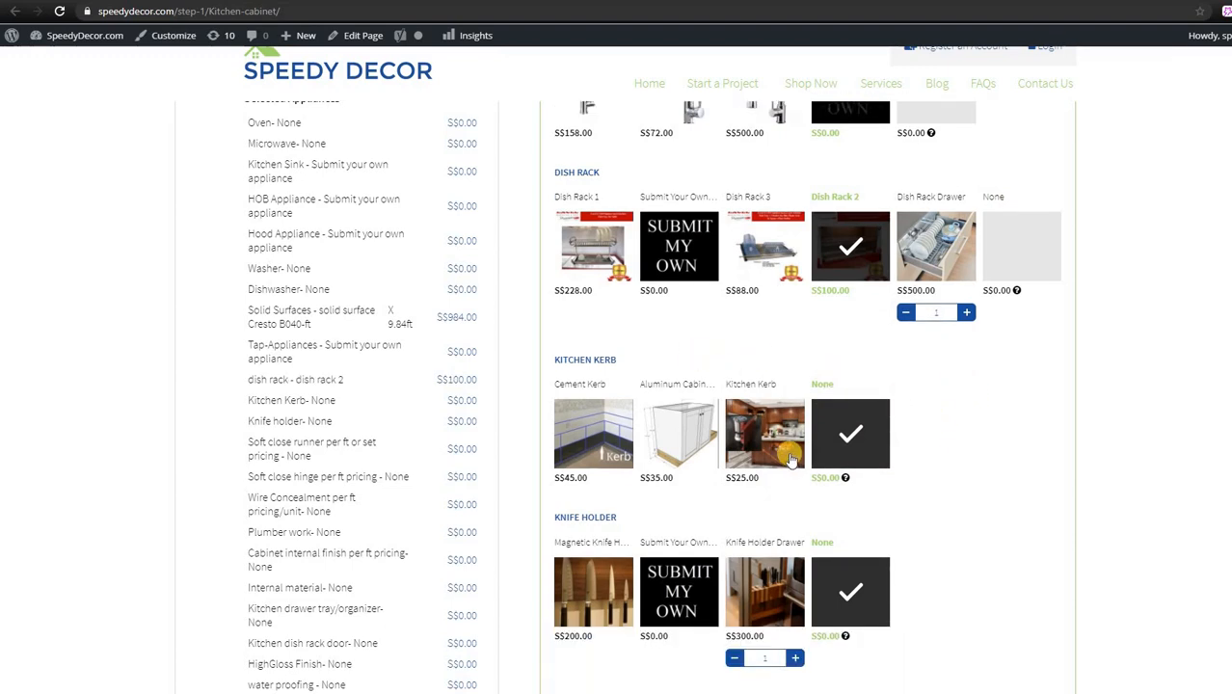
{"action": "left_click", "coordinate": [678, 434]}
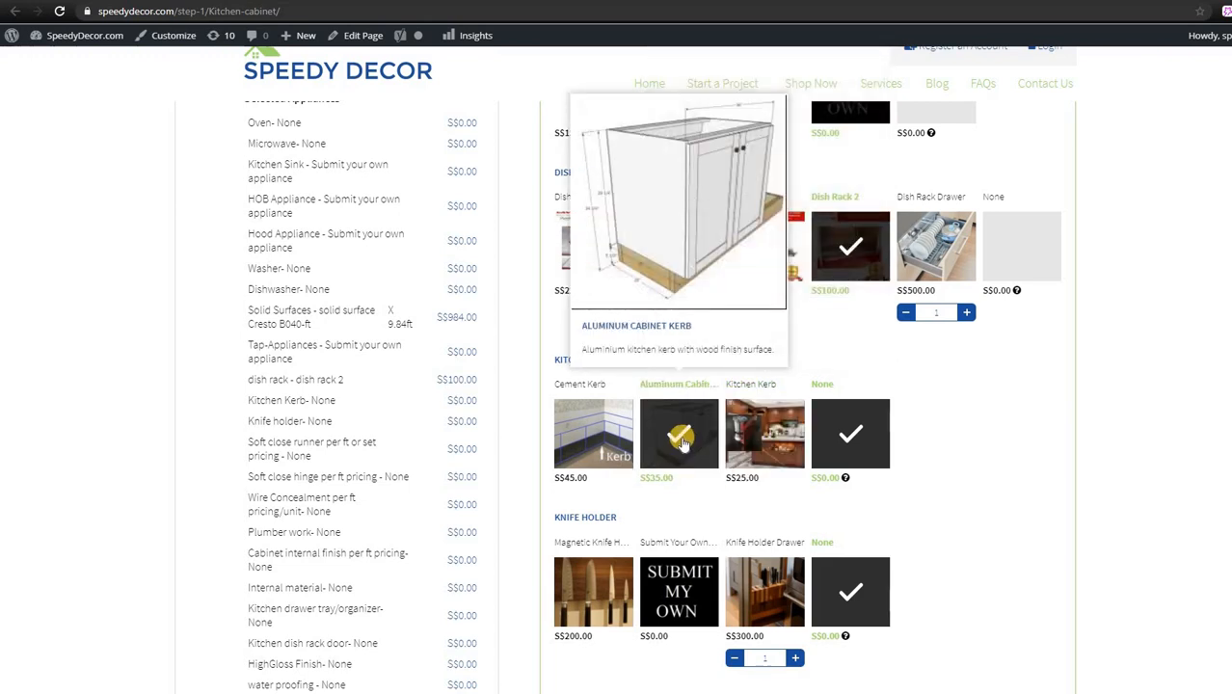
{"action": "left_click", "coordinate": [594, 433]}
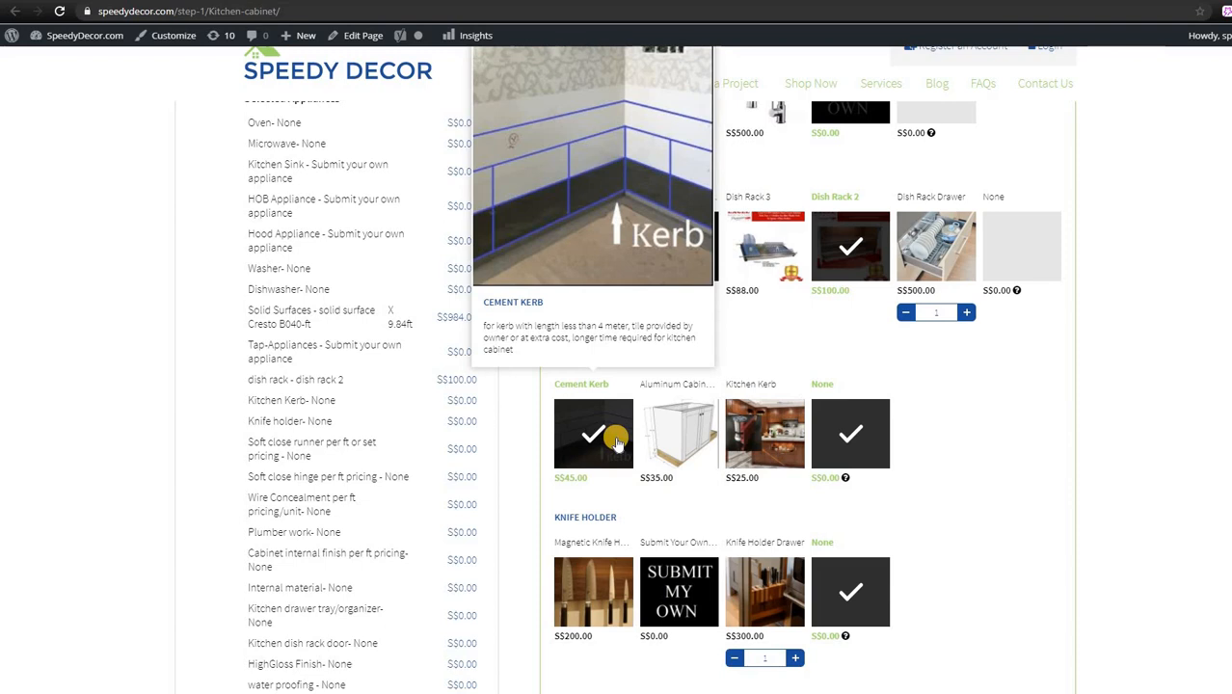
{"action": "mouse_move", "coordinate": [616, 439]}
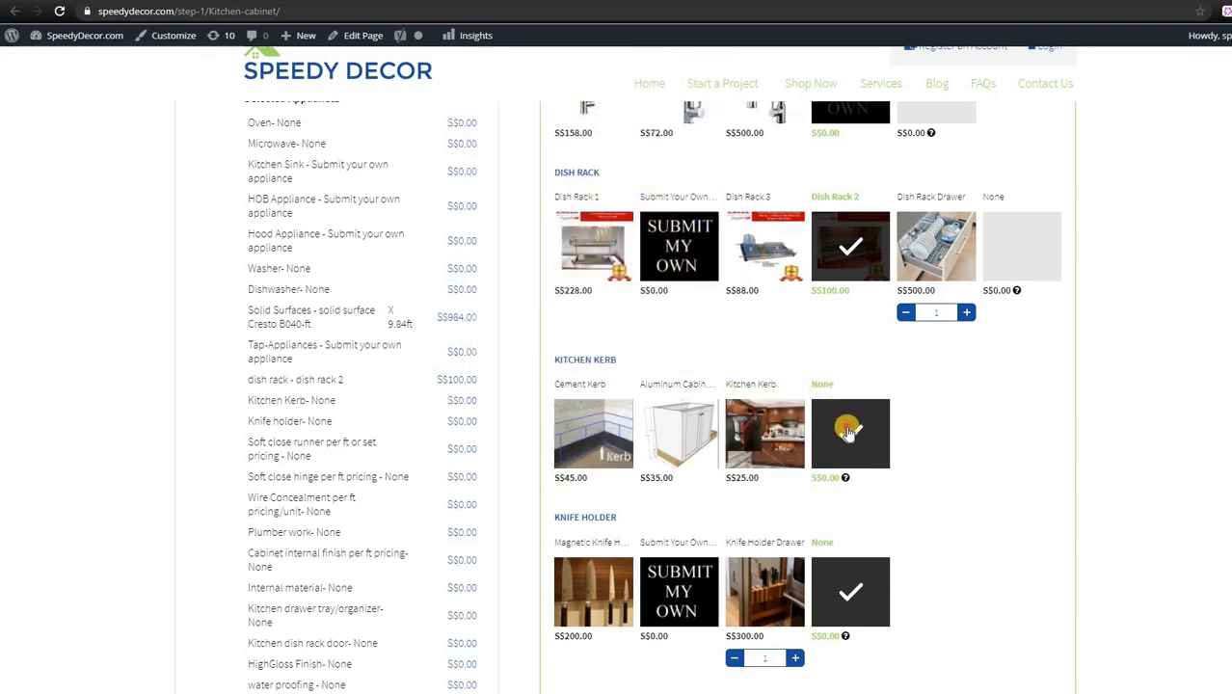
{"action": "left_click", "coordinate": [848, 434]}
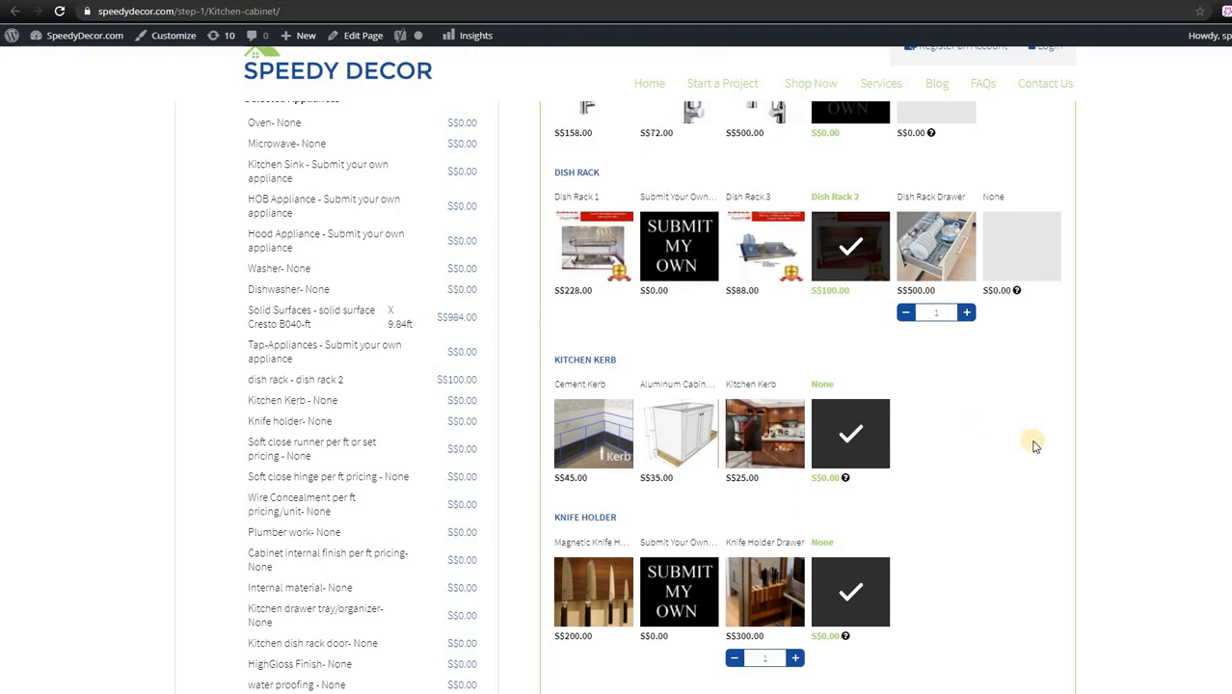
{"action": "scroll", "scroll_direction": "down", "scroll_amount": 3}
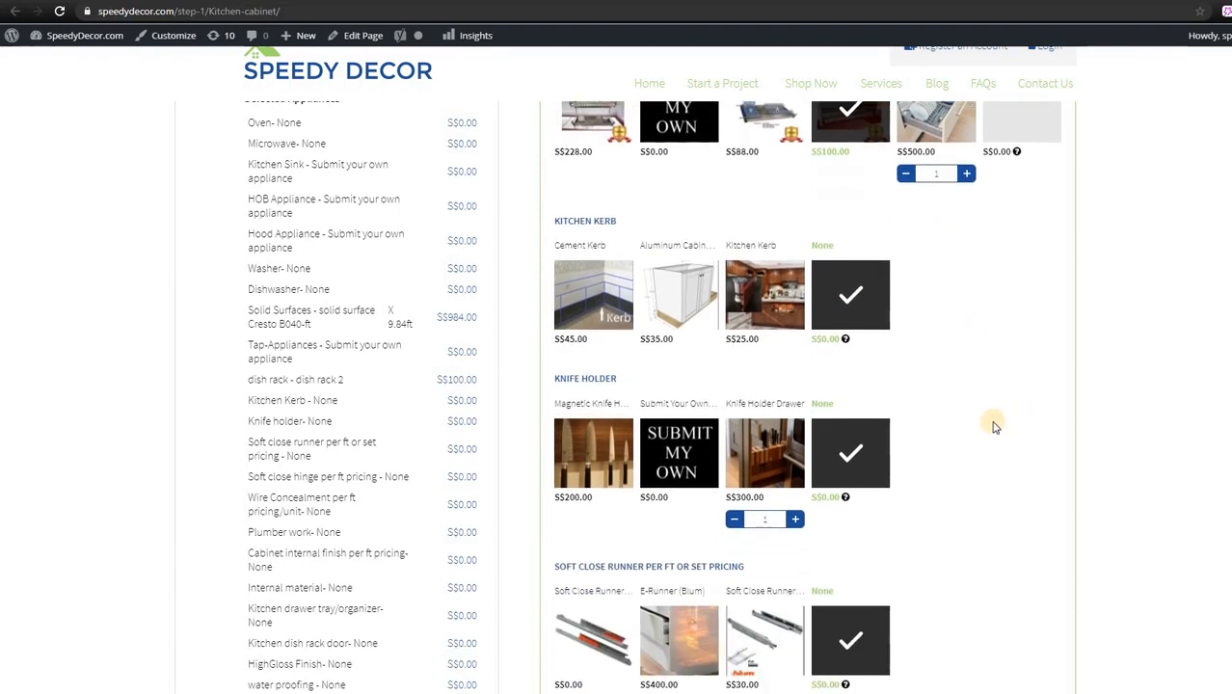
Add Soft Close Runner and Hinge, Plumber Work, Medium Density plywood, PVC, Dish Rack Door EXCEL and LED Background, totalling S$13,172.40
{"action": "scroll", "scroll_direction": "down", "scroll_amount": 3}
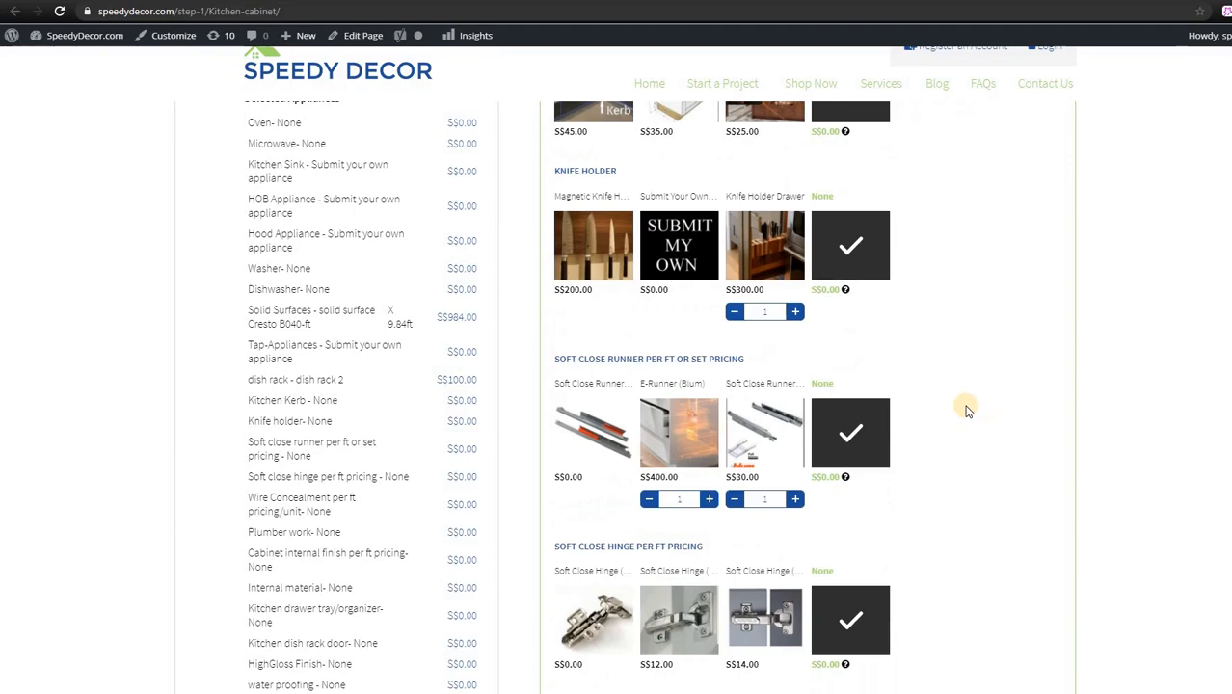
{"action": "mouse_move", "coordinate": [594, 432]}
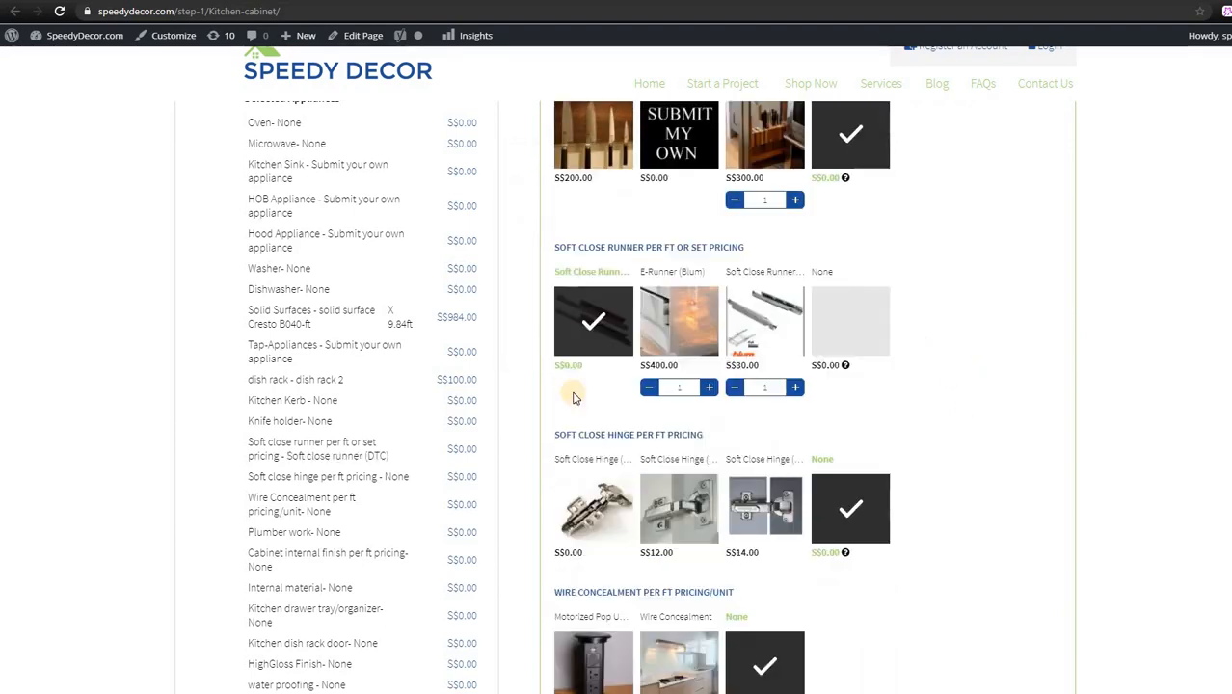
{"action": "scroll", "scroll_direction": "down", "scroll_amount": 3}
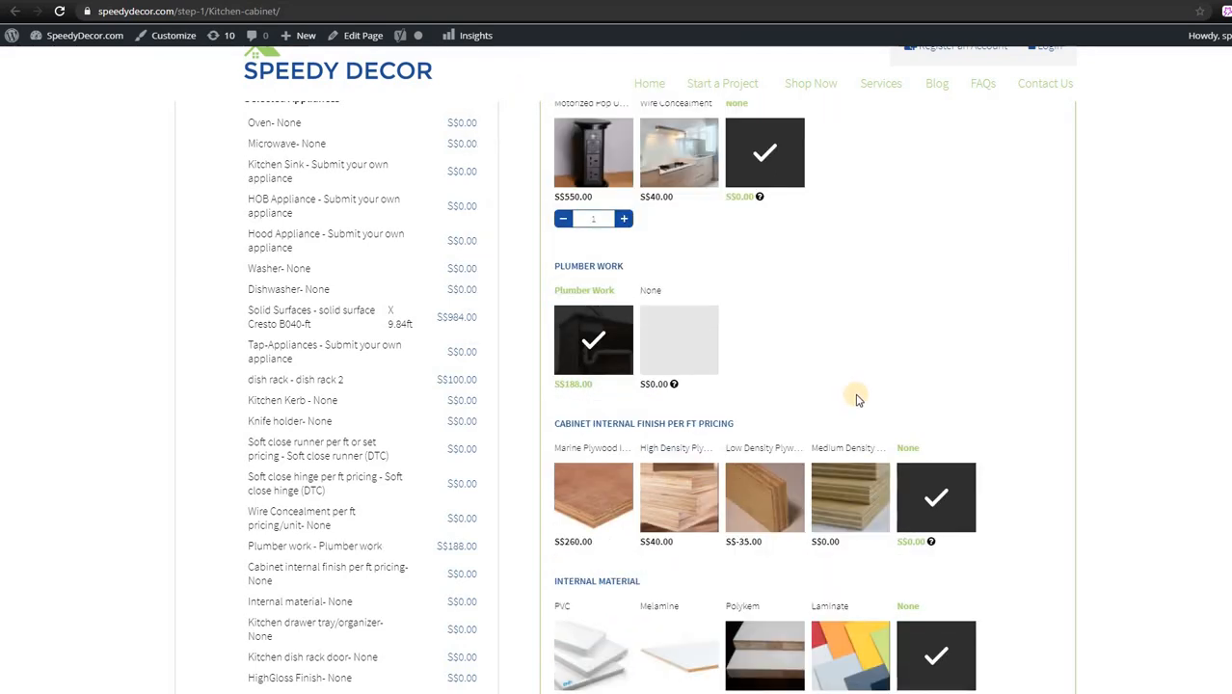
{"action": "scroll", "scroll_direction": "down", "scroll_amount": 3}
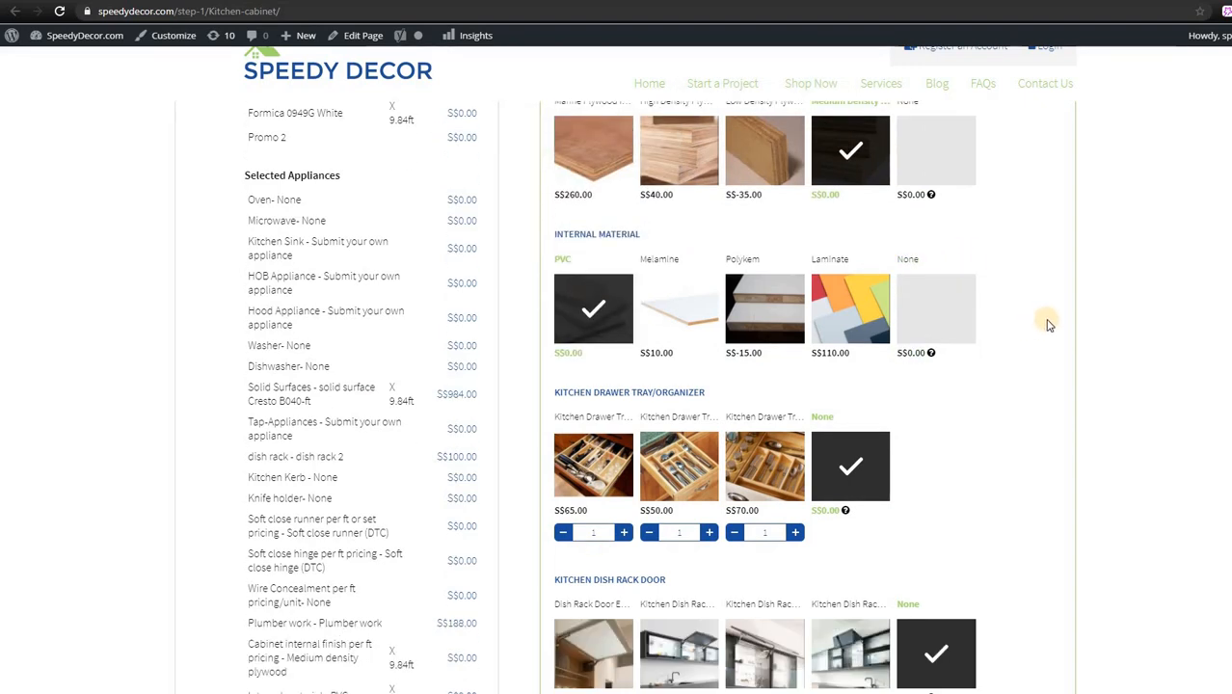
{"action": "scroll", "scroll_direction": "down", "scroll_amount": 3}
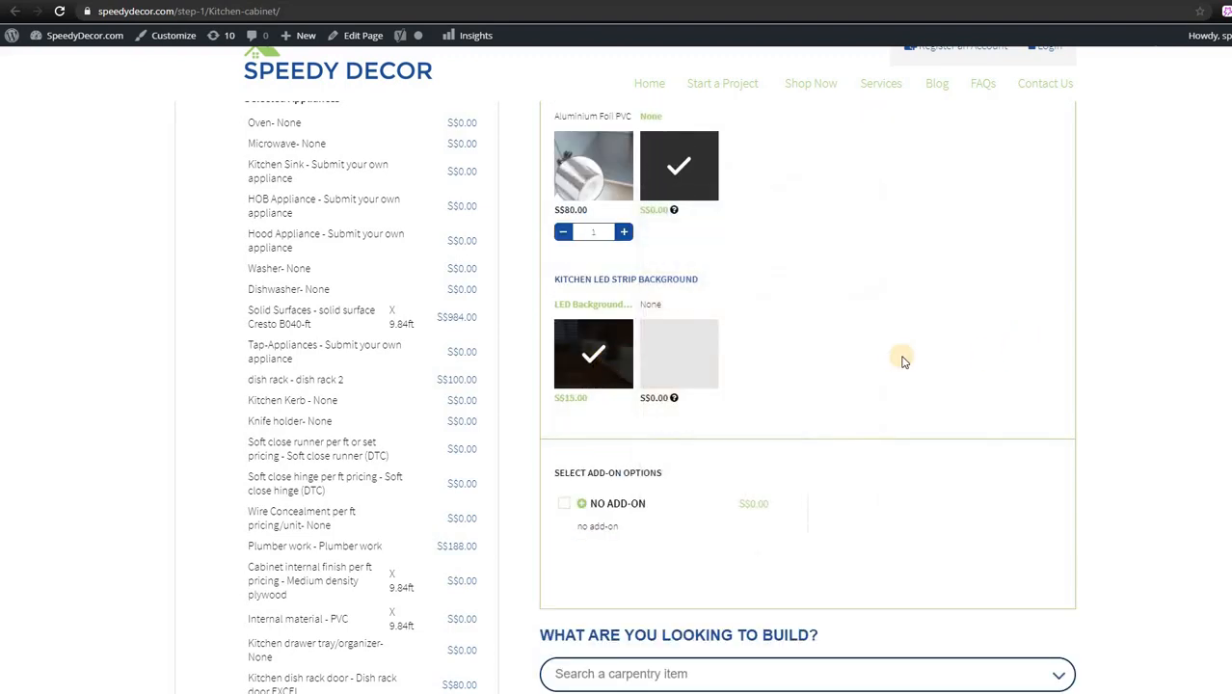
{"action": "scroll", "scroll_direction": "down", "scroll_amount": 3}
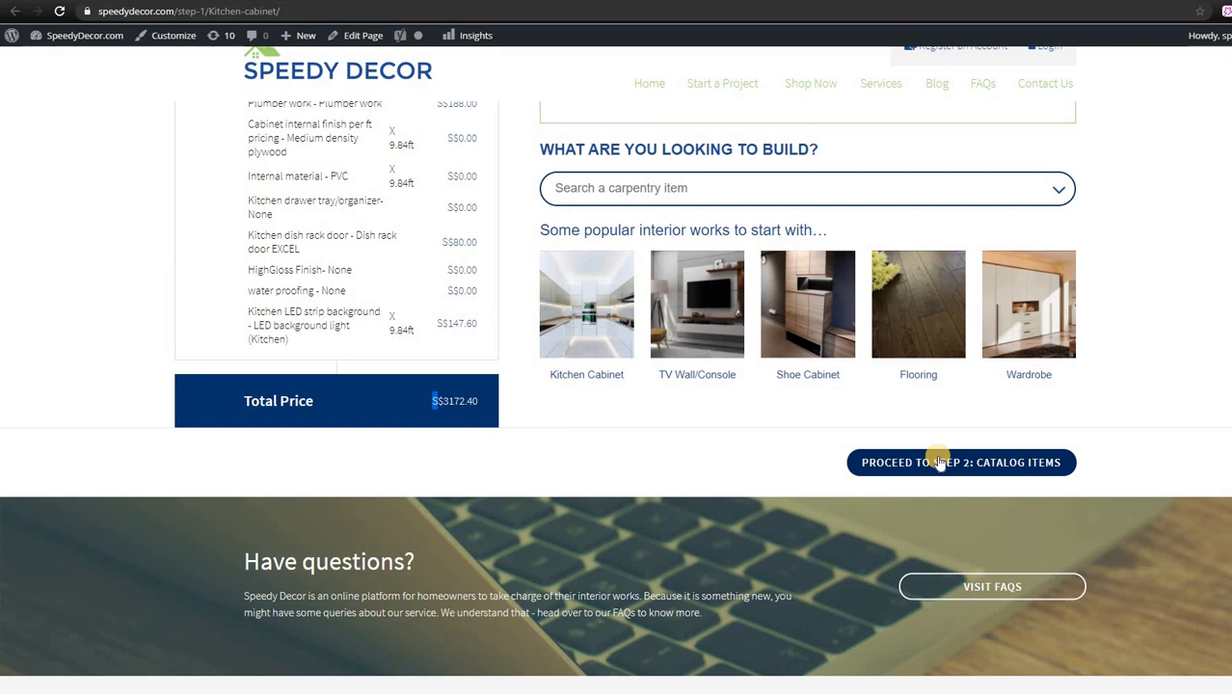
Proceed to Step 2: Catalog Items without adding E-Shop products
{"action": "left_click", "coordinate": [960, 463]}
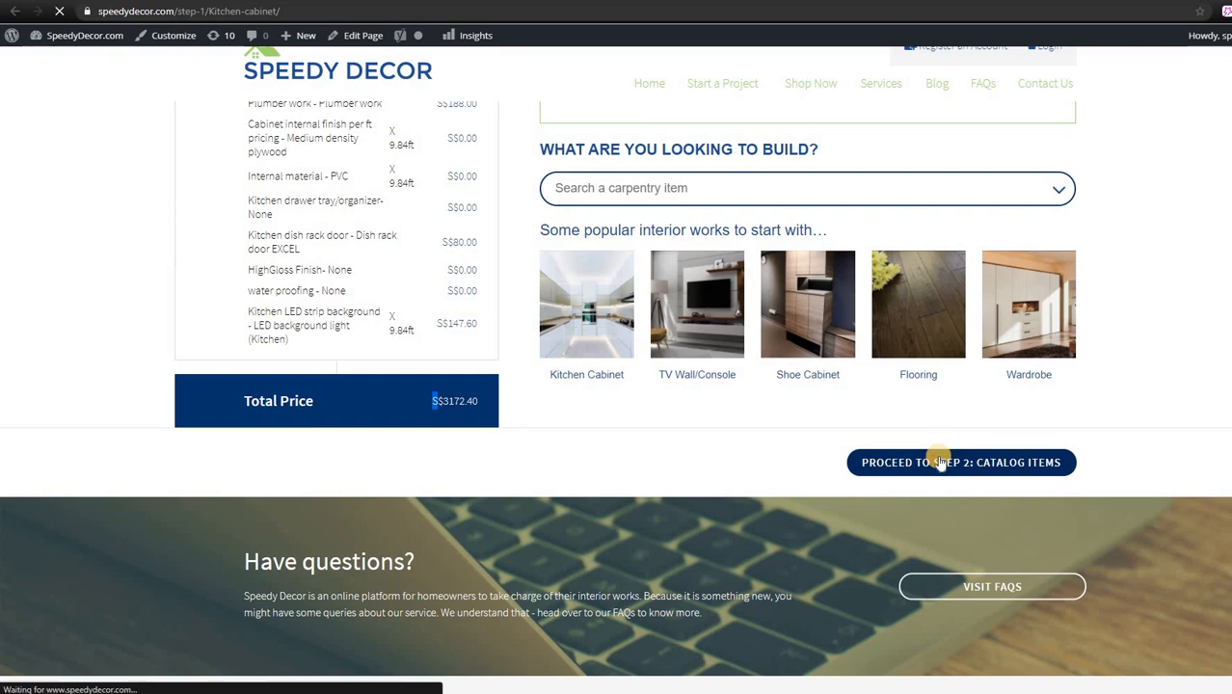
{"action": "left_click", "coordinate": [960, 463]}
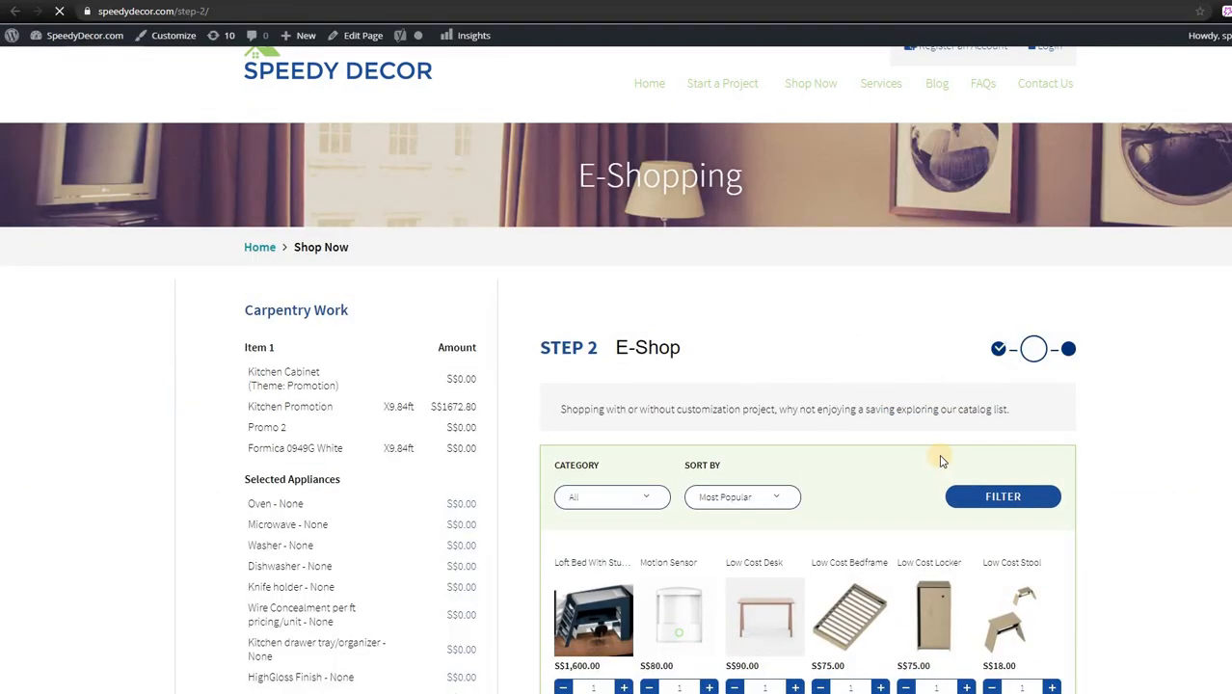
{"action": "mouse_move", "coordinate": [848, 434]}
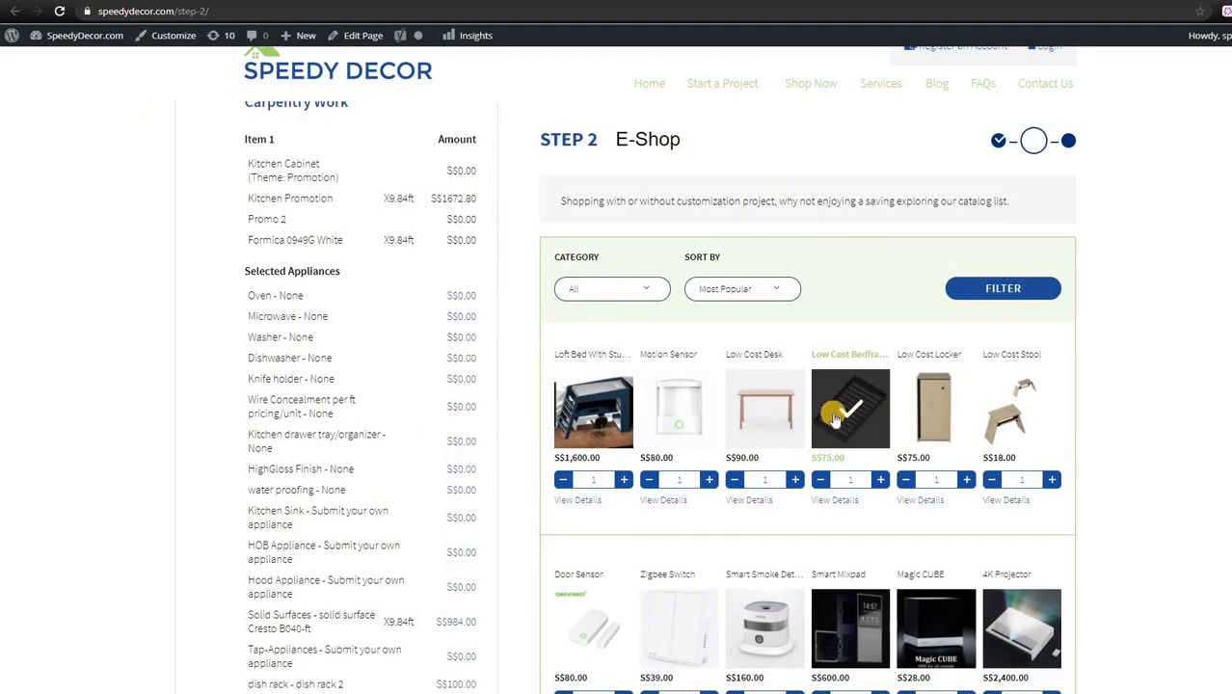
{"action": "scroll", "scroll_direction": "down", "scroll_amount": 3}
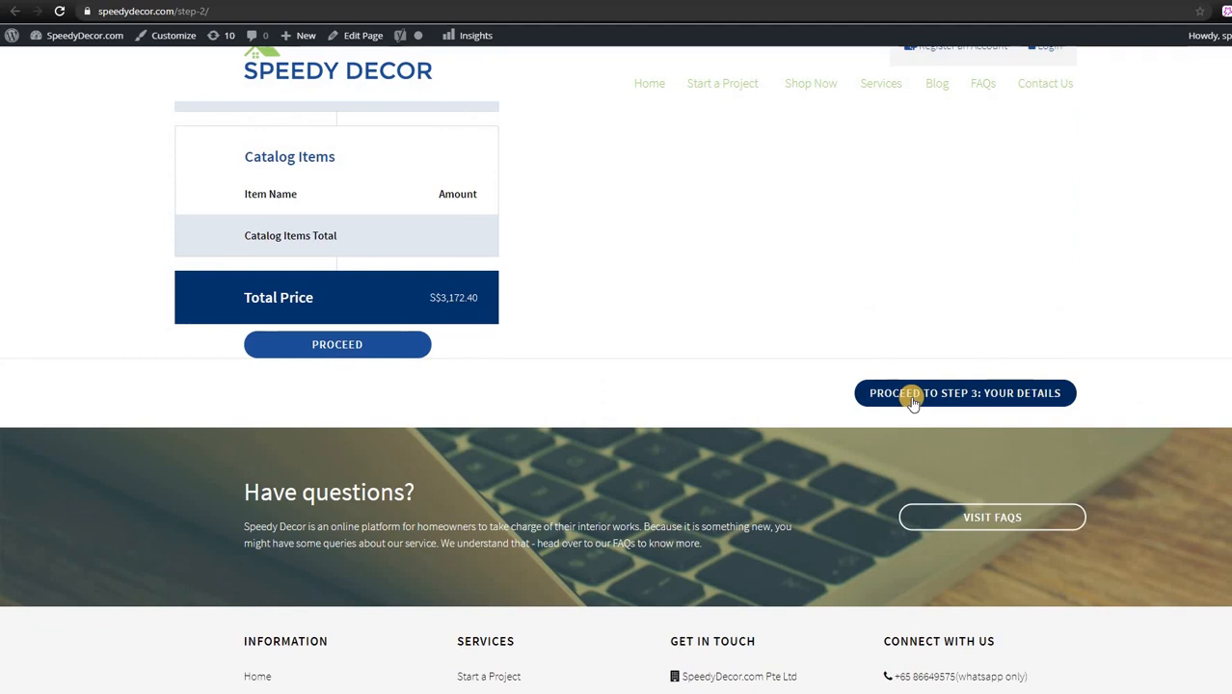
Proceed to Step 3: Your Details and reach the New Users form
{"action": "left_click", "coordinate": [965, 393]}
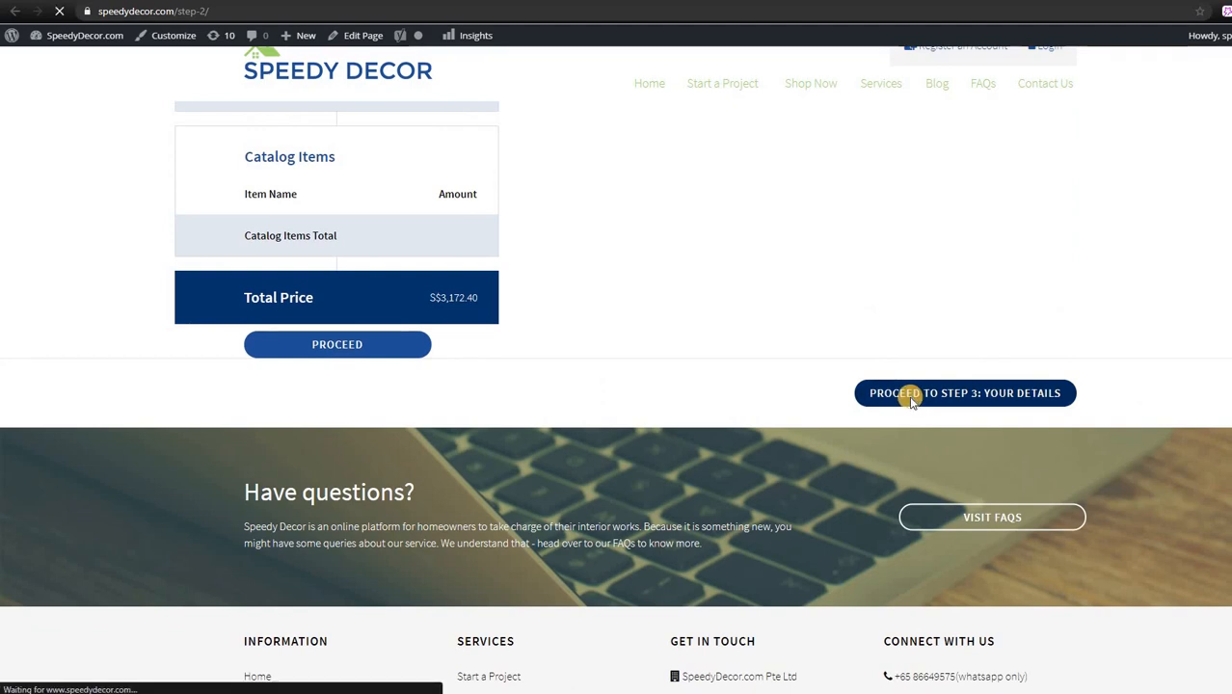
{"action": "left_click", "coordinate": [964, 393]}
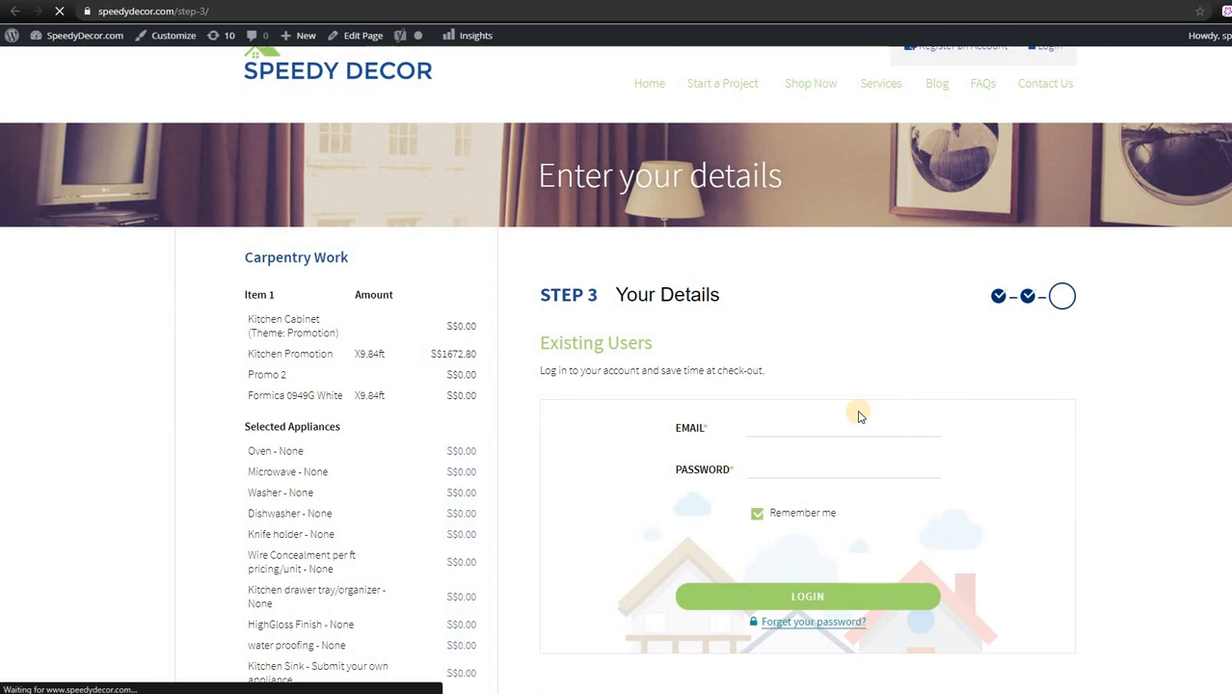
{"action": "scroll", "scroll_direction": "down", "scroll_amount": 3}
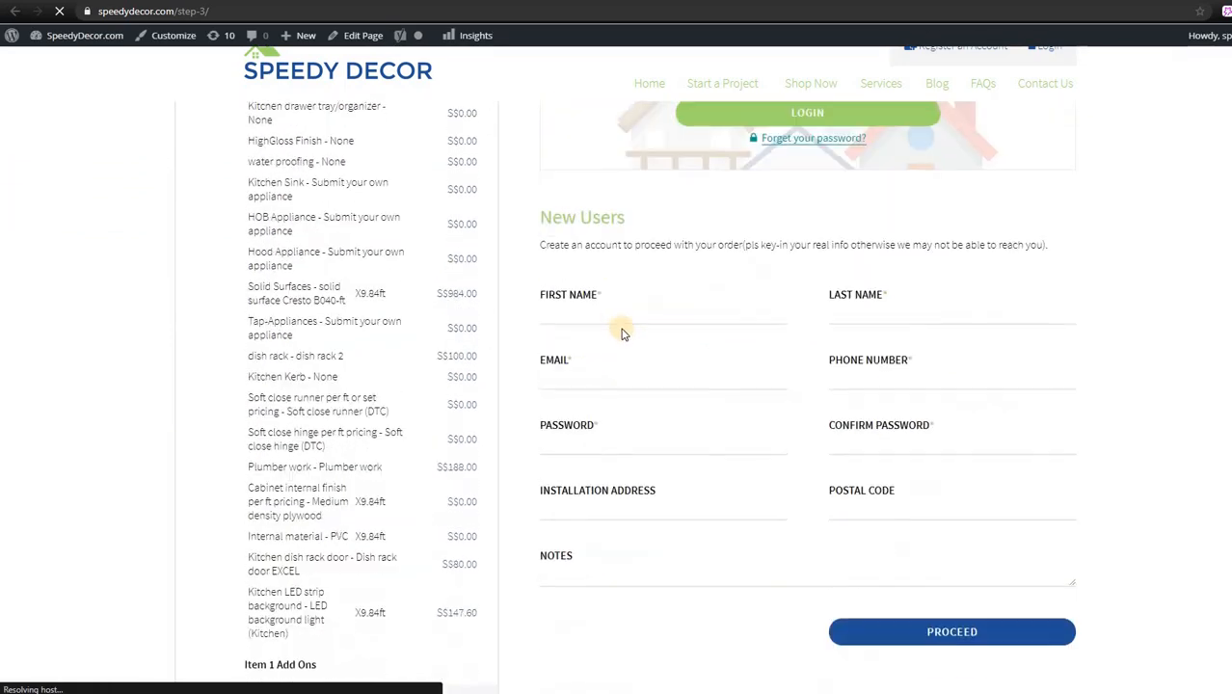
{"action": "left_click", "coordinate": [664, 313]}
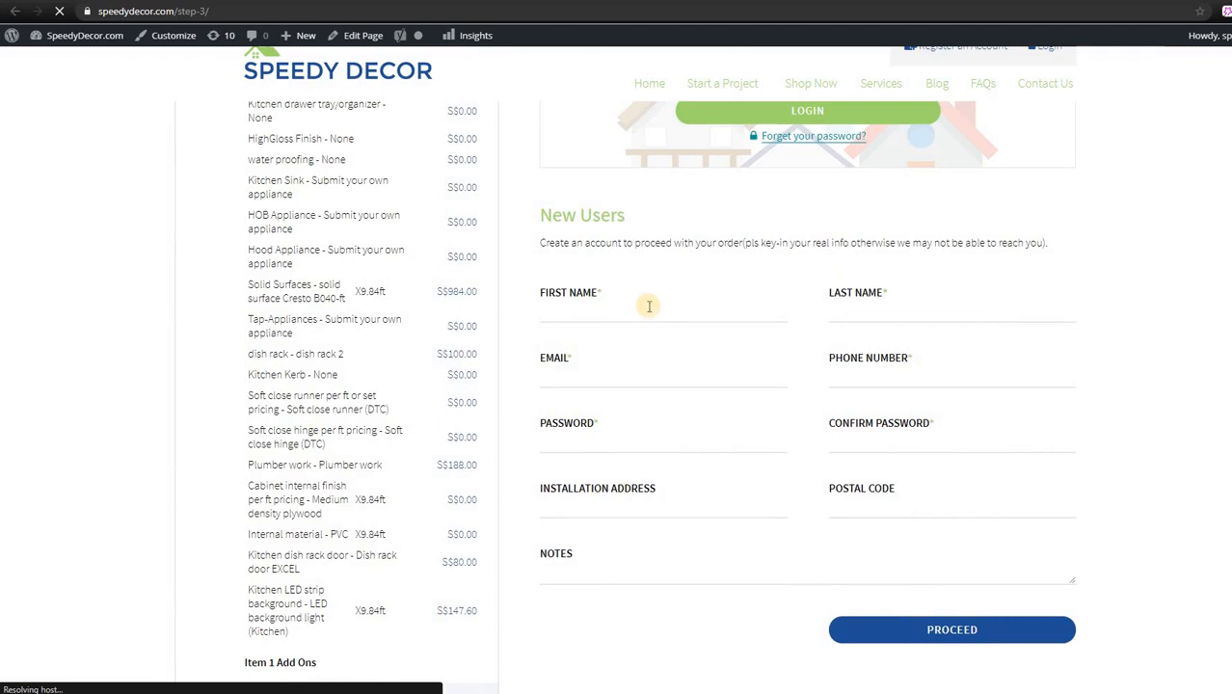
{"action": "mouse_move", "coordinate": [629, 308]}
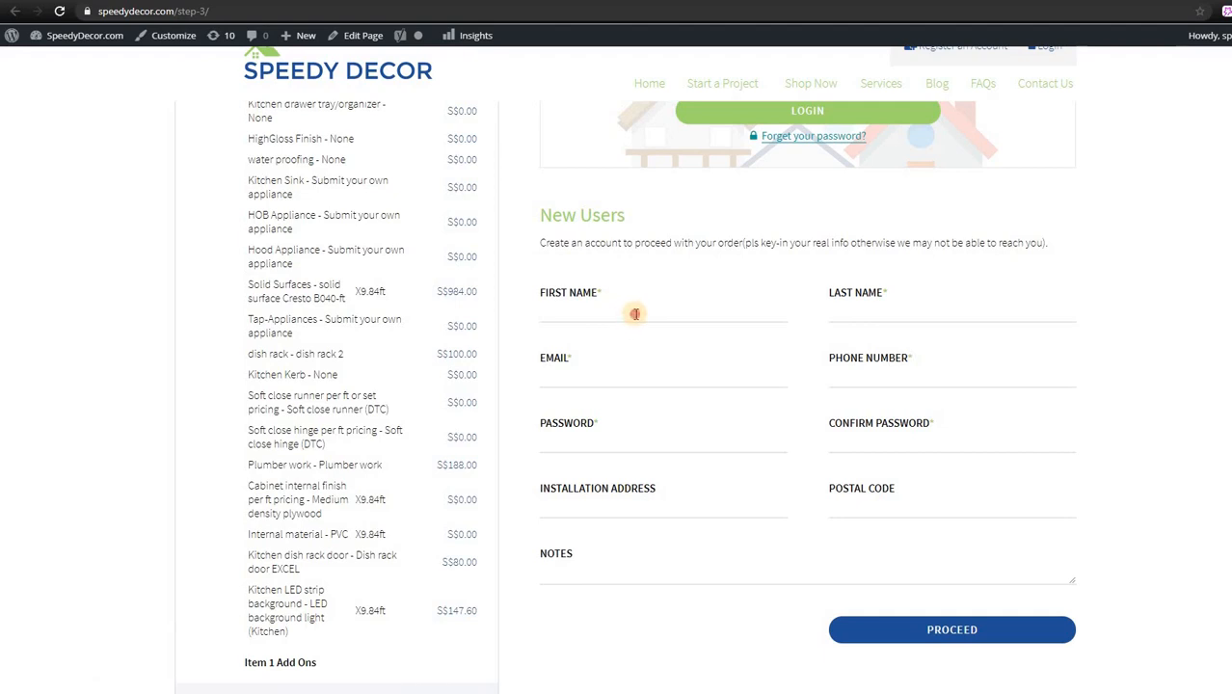
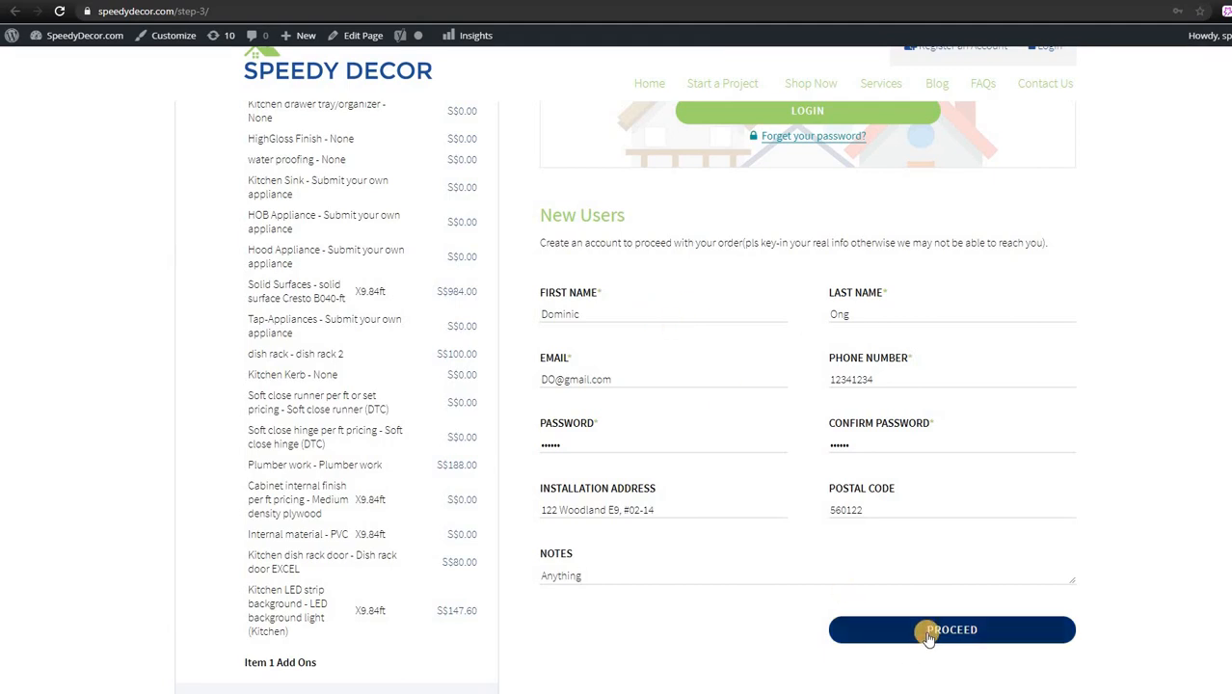
{"action": "left_click", "coordinate": [953, 628]}
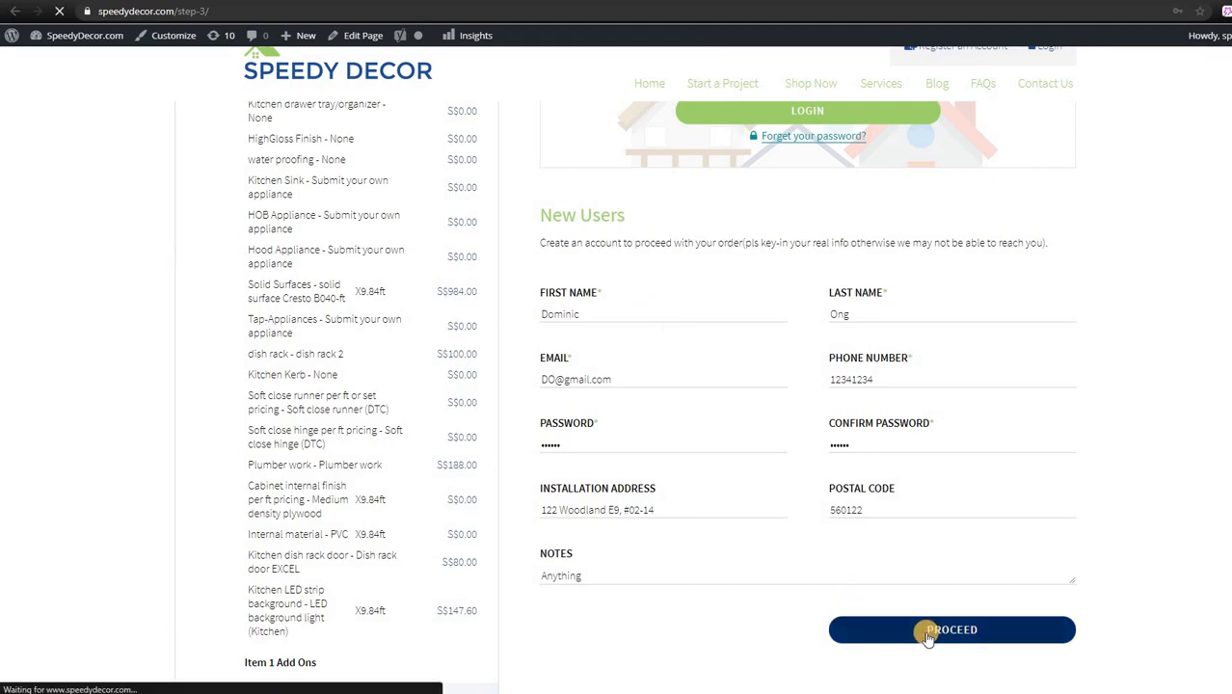
Review the quotation PDF cost estimate for Order No. 0132
{"action": "left_click", "coordinate": [952, 629]}
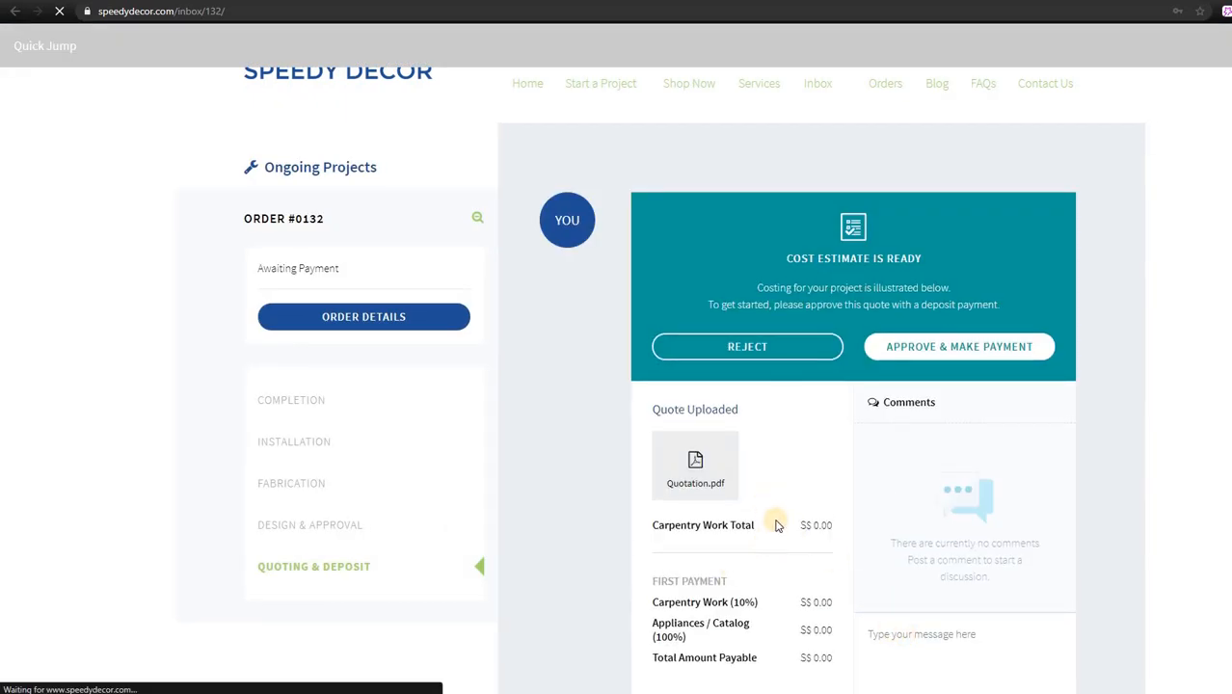
{"action": "left_click", "coordinate": [694, 465]}
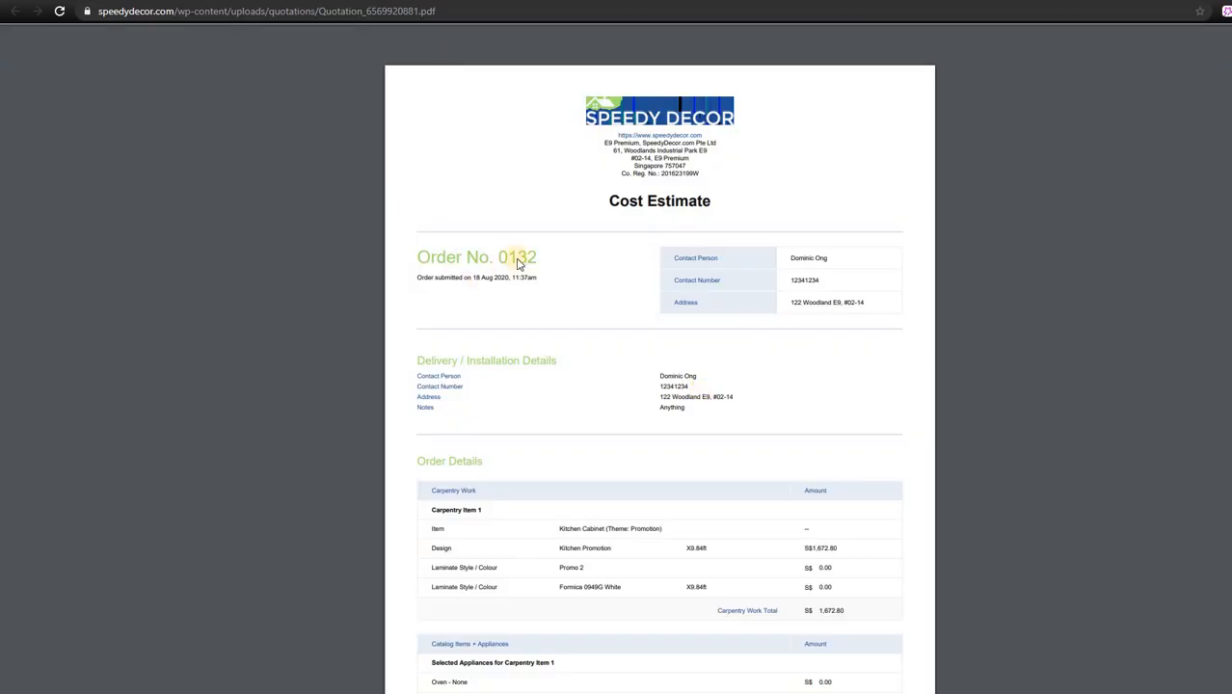
{"action": "scroll", "scroll_direction": "down", "scroll_amount": 3}
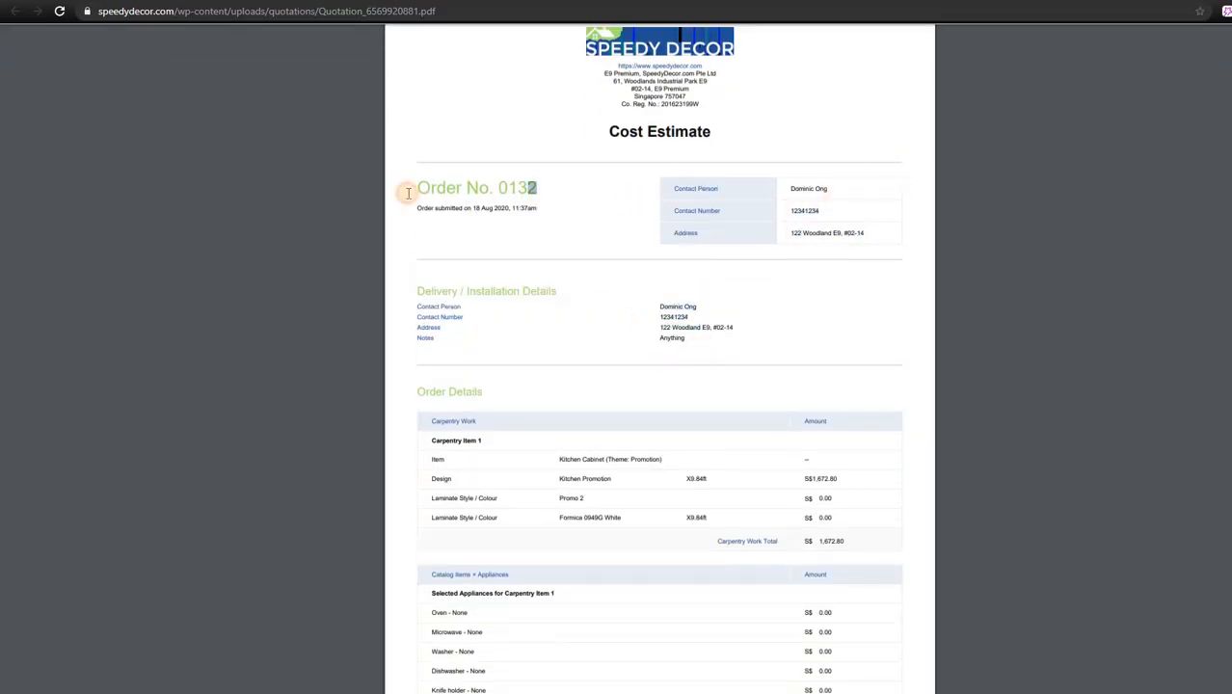
{"action": "scroll", "scroll_direction": "down", "scroll_amount": 3}
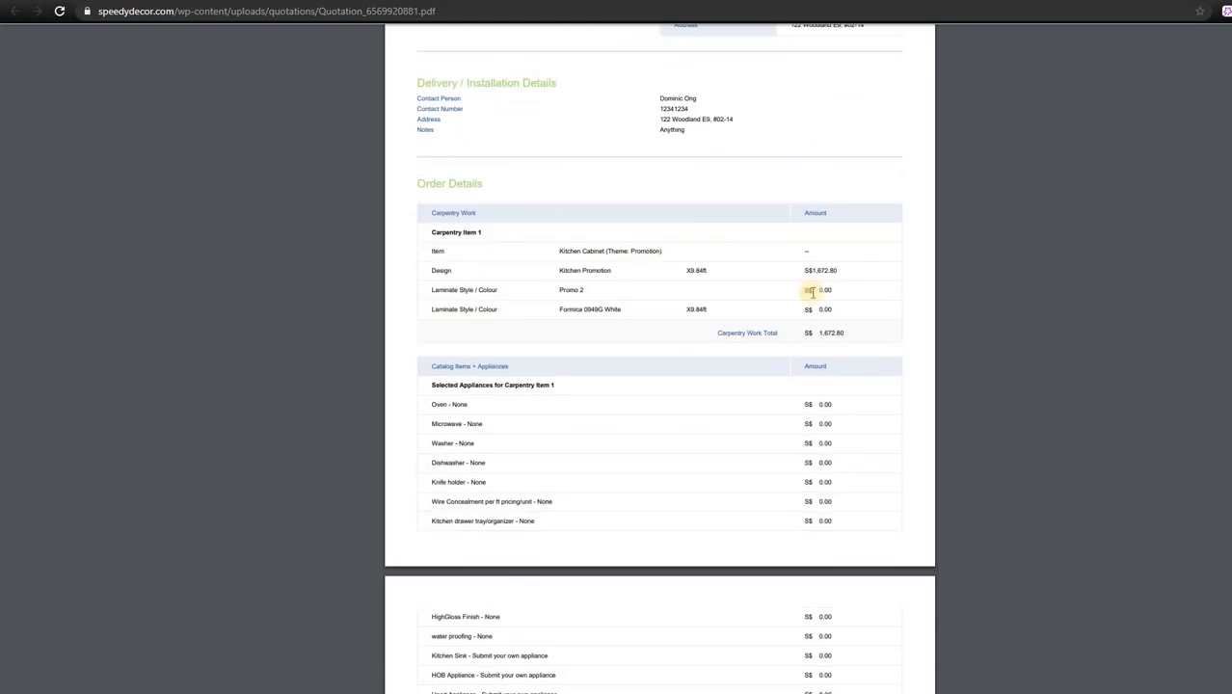
{"action": "scroll", "scroll_direction": "down", "scroll_amount": 3}
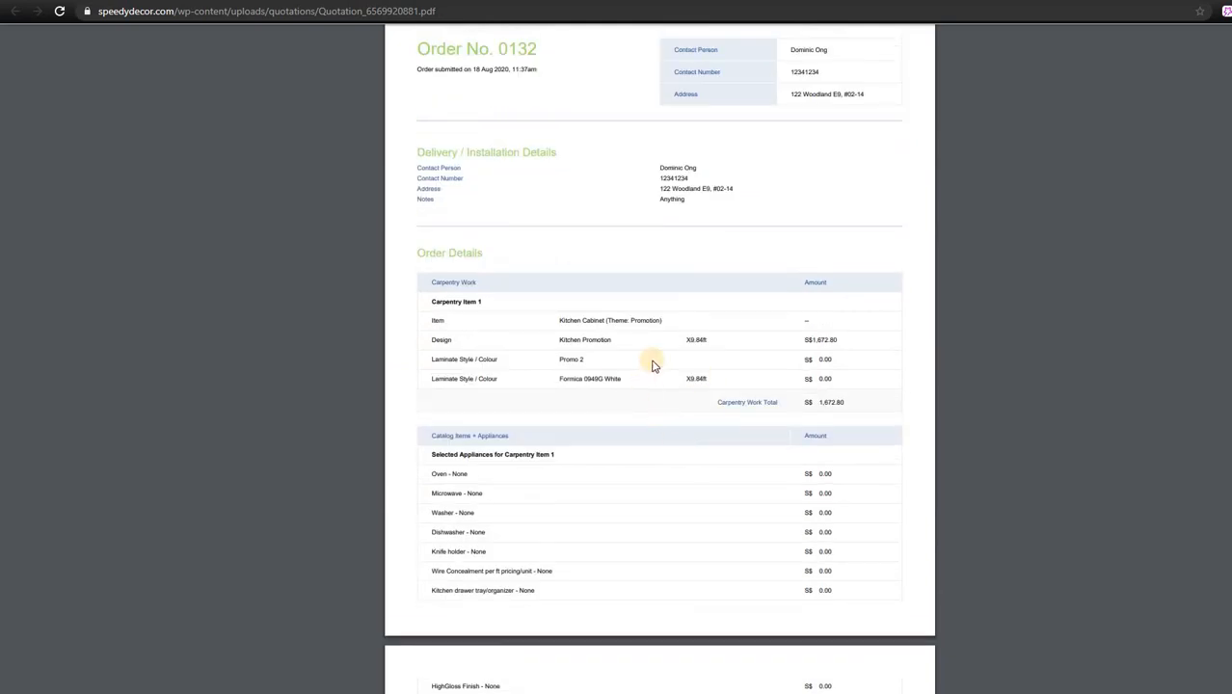
{"action": "scroll", "scroll_direction": "down", "scroll_amount": 3}
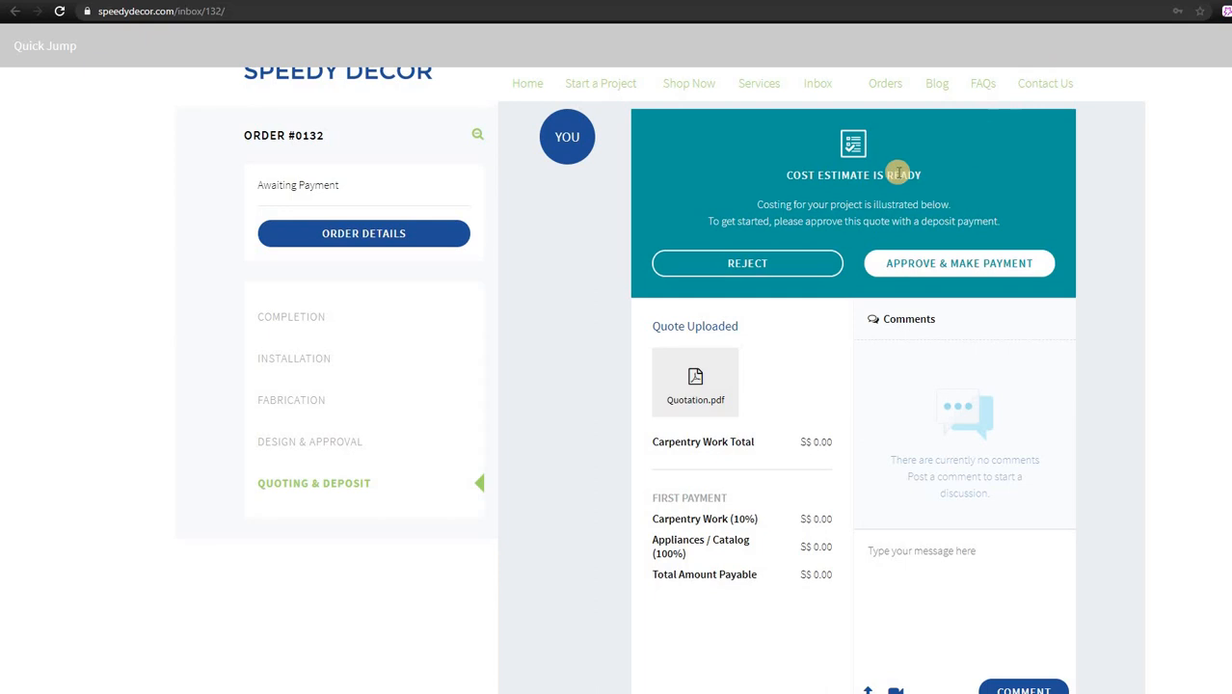
{"action": "scroll", "scroll_direction": "down", "scroll_amount": 3}
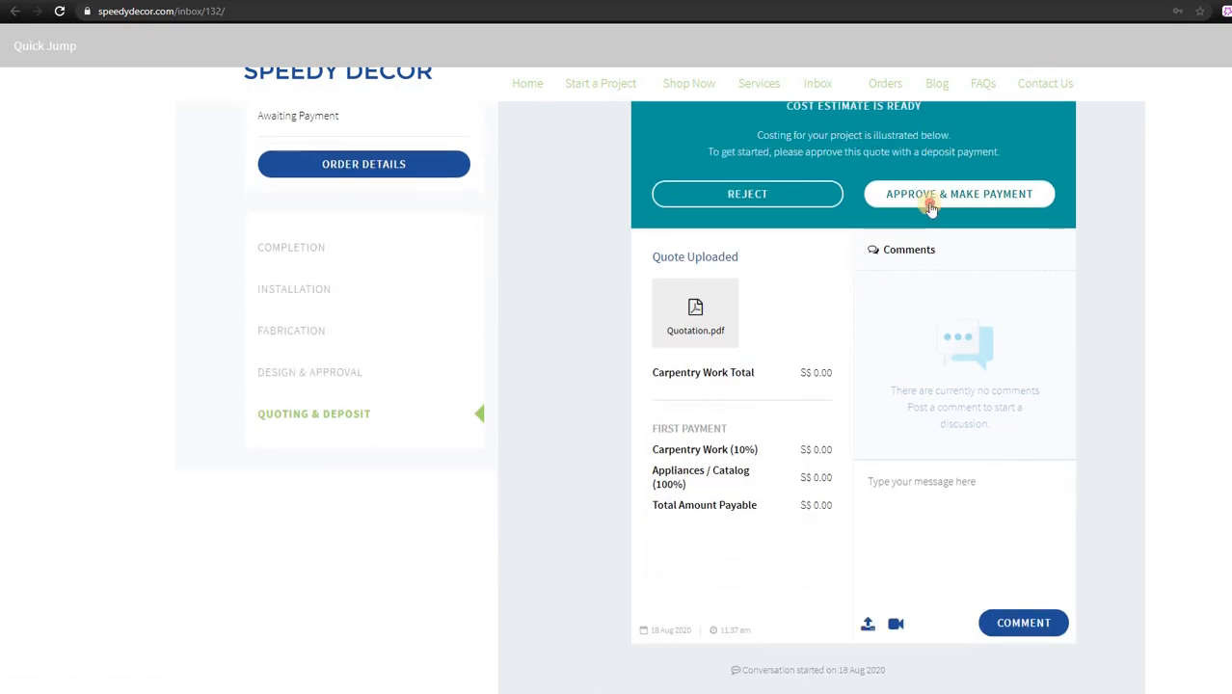
{"action": "left_click", "coordinate": [960, 193]}
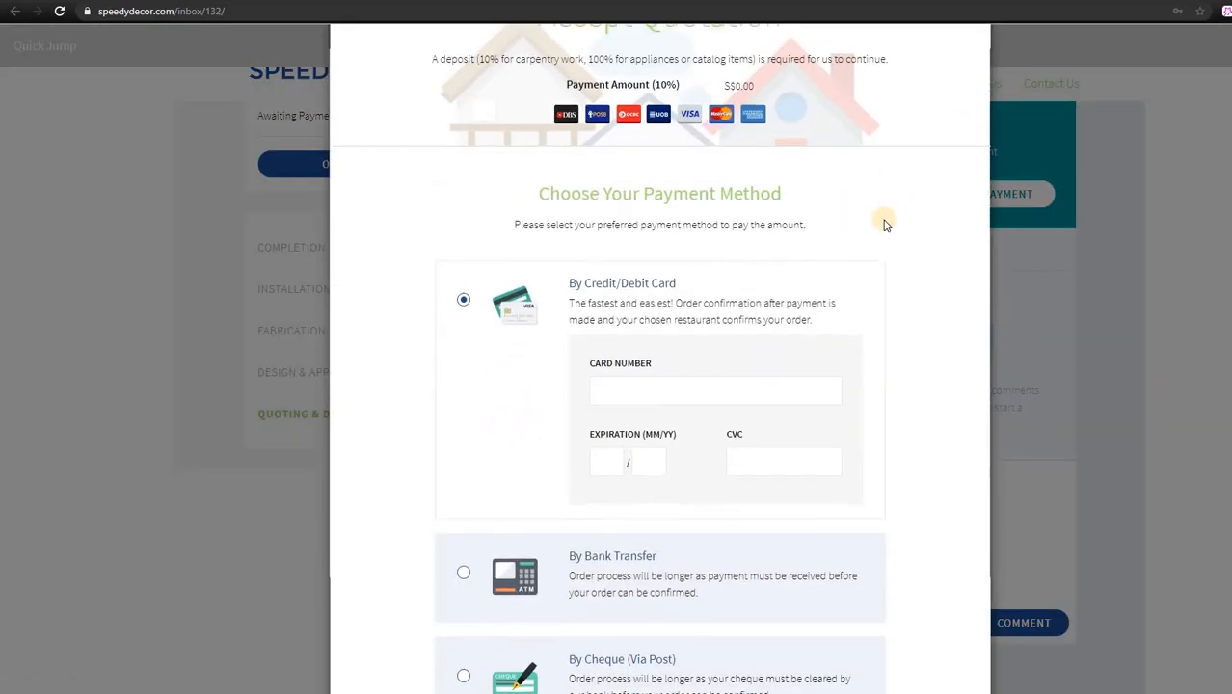
{"action": "scroll", "scroll_direction": "down", "scroll_amount": 3}
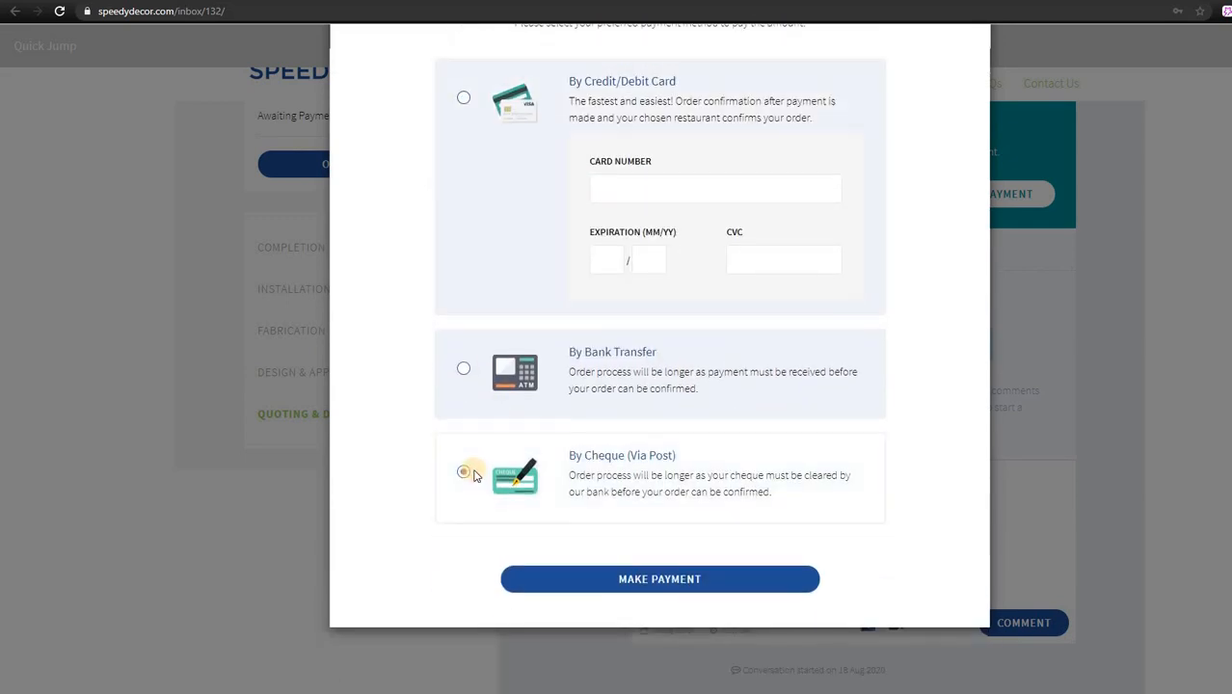
Choose By Cheque (Via Post) as the payment method and submit the S$30.00 deposit payment
{"action": "left_click", "coordinate": [463, 471]}
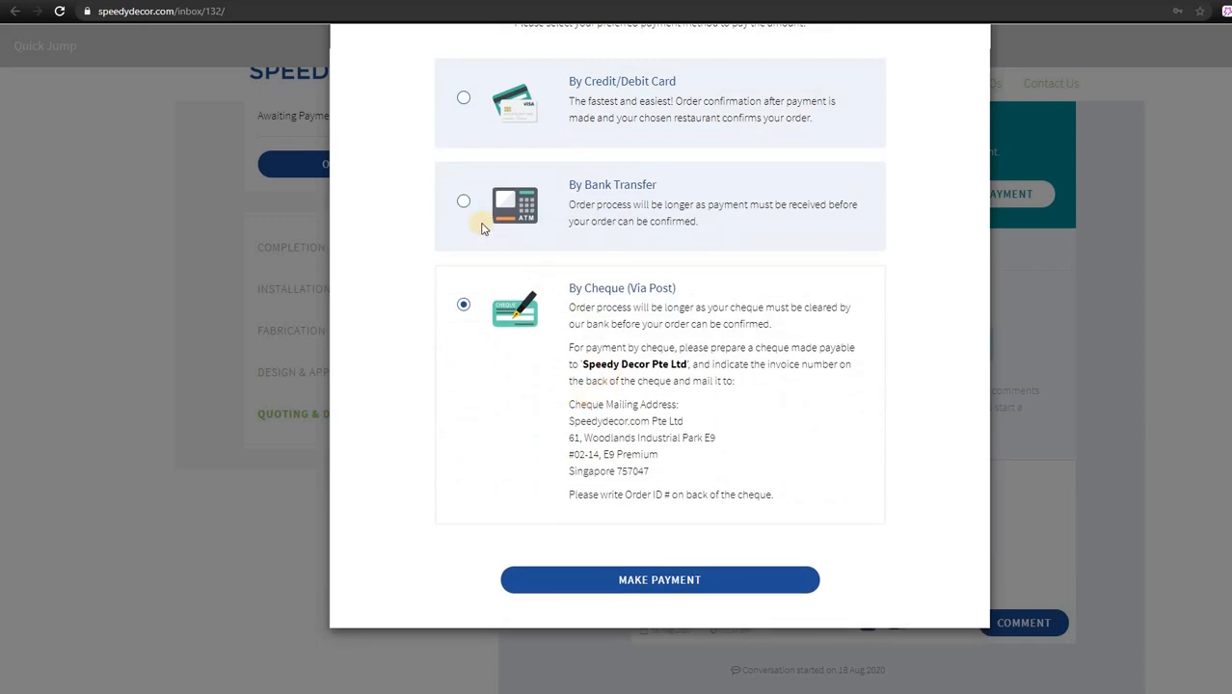
{"action": "left_click", "coordinate": [463, 202]}
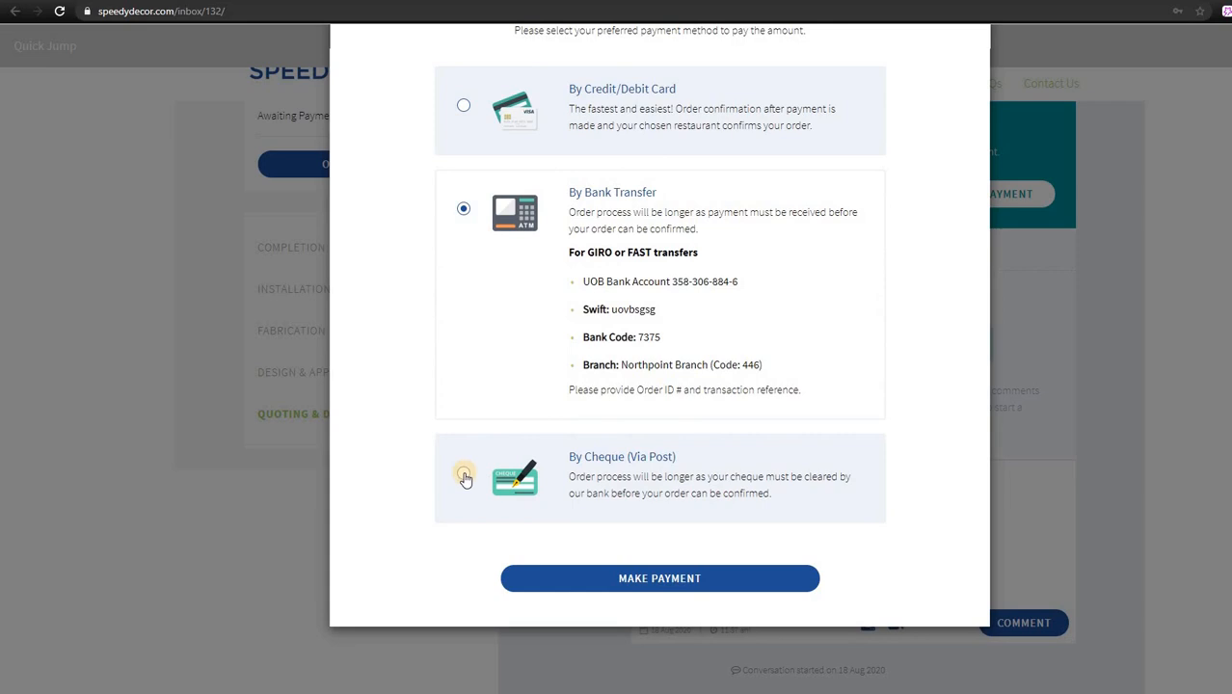
{"action": "left_click", "coordinate": [462, 478]}
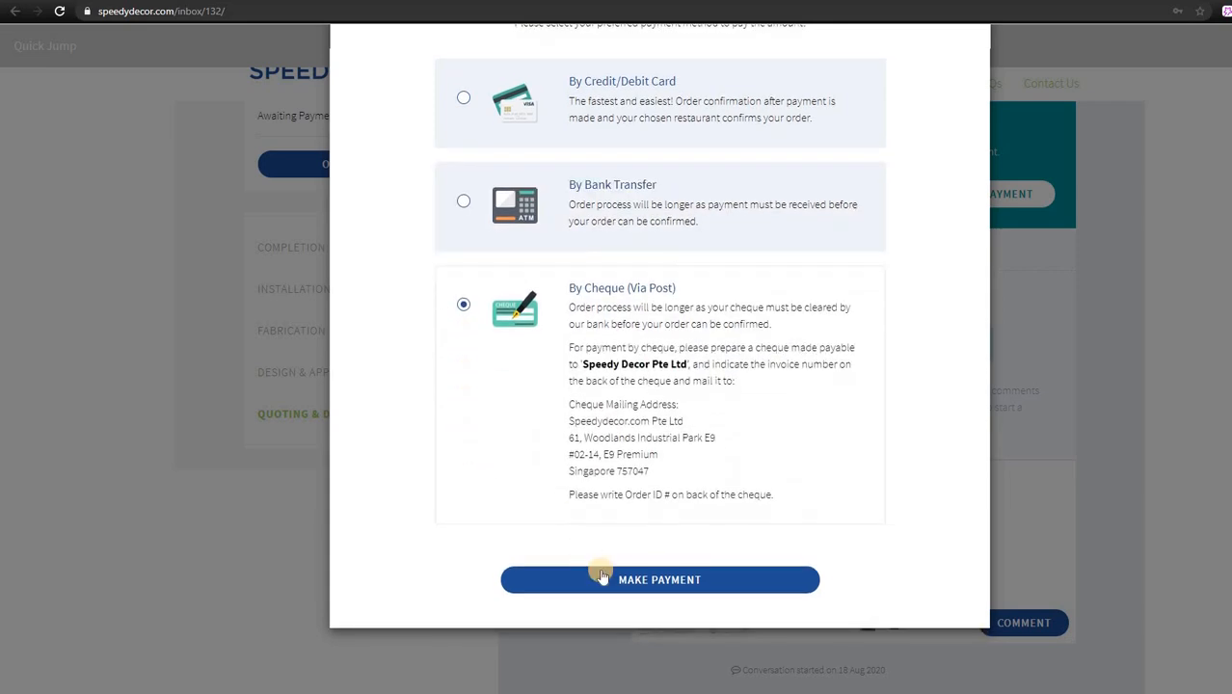
{"action": "left_click", "coordinate": [660, 579]}
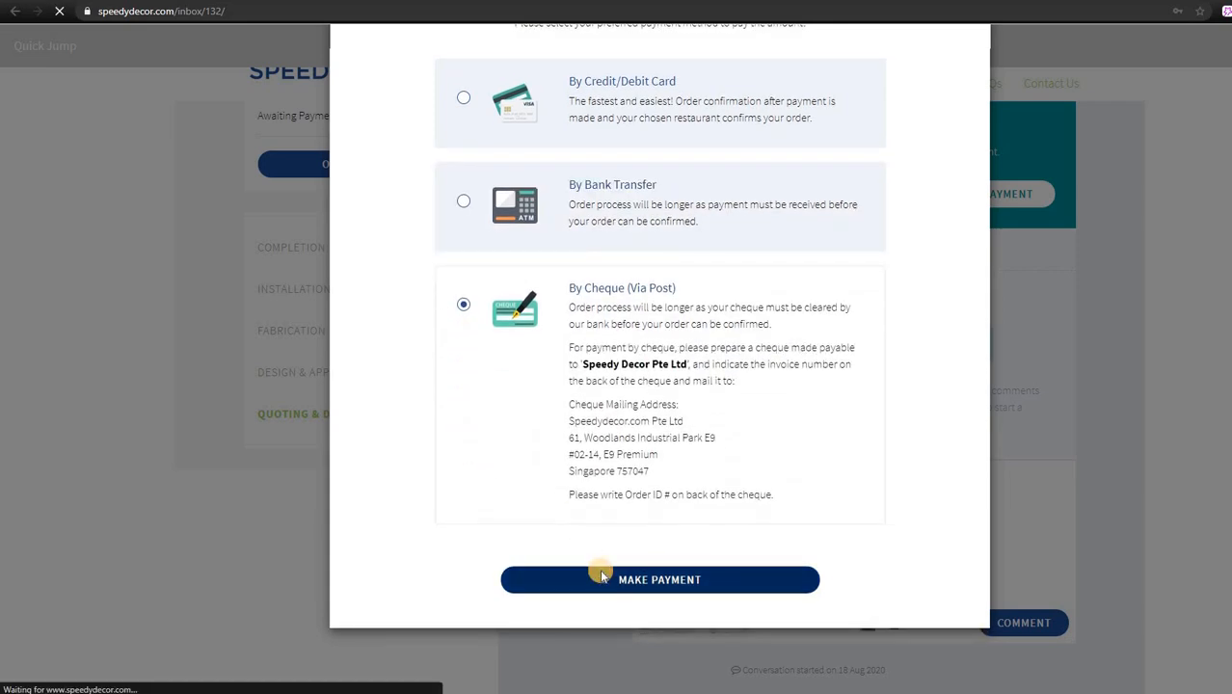
{"action": "left_click", "coordinate": [659, 578]}
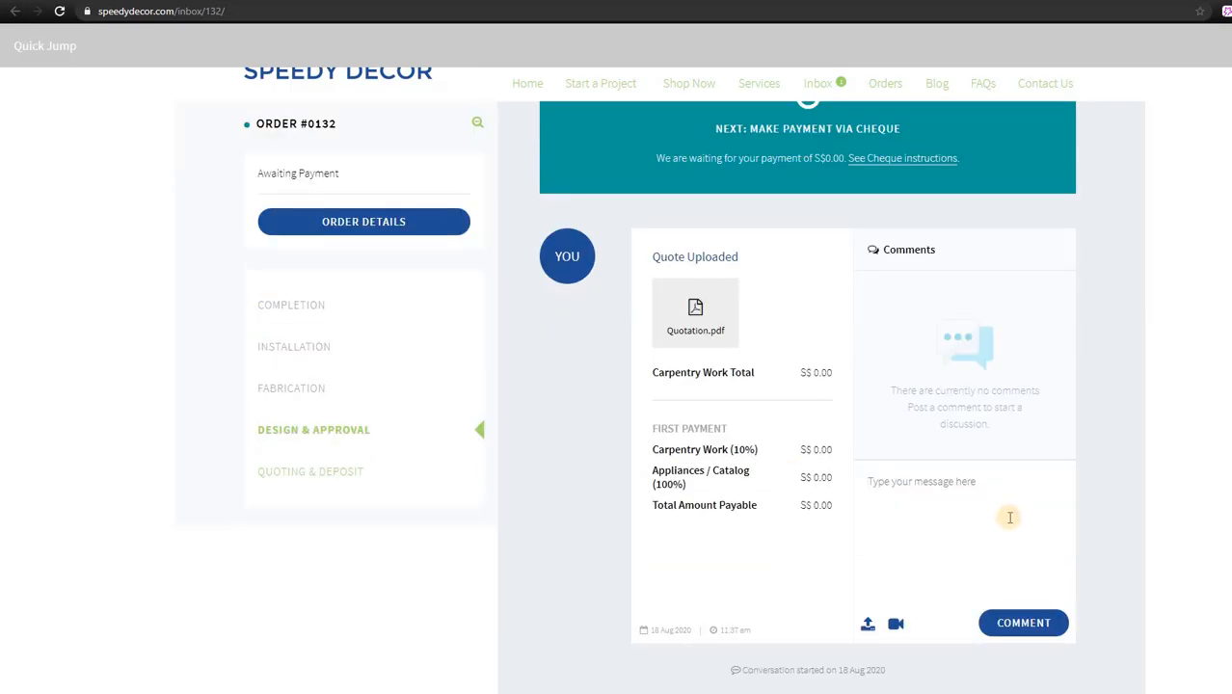
Write the comment 'I have transferred 10%, pls check asap' on order #0132
{"action": "type", "text": "I have"}
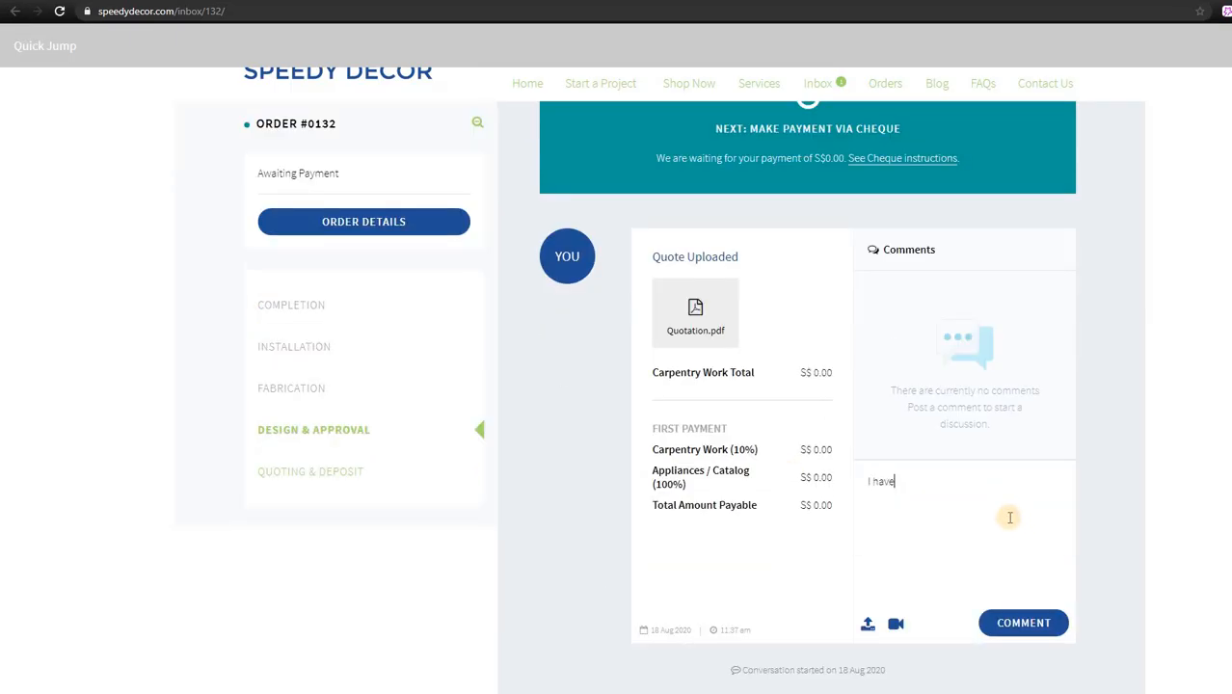
{"action": "type", "text": "transfe"}
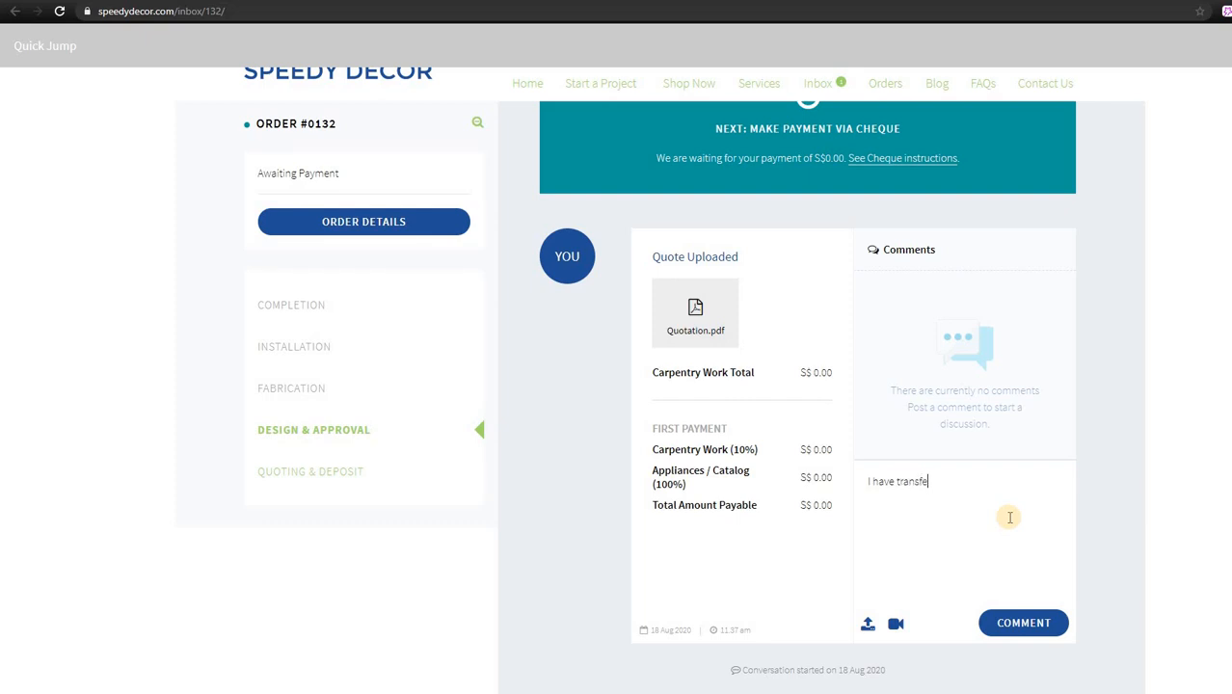
{"action": "type", "text": "rred"}
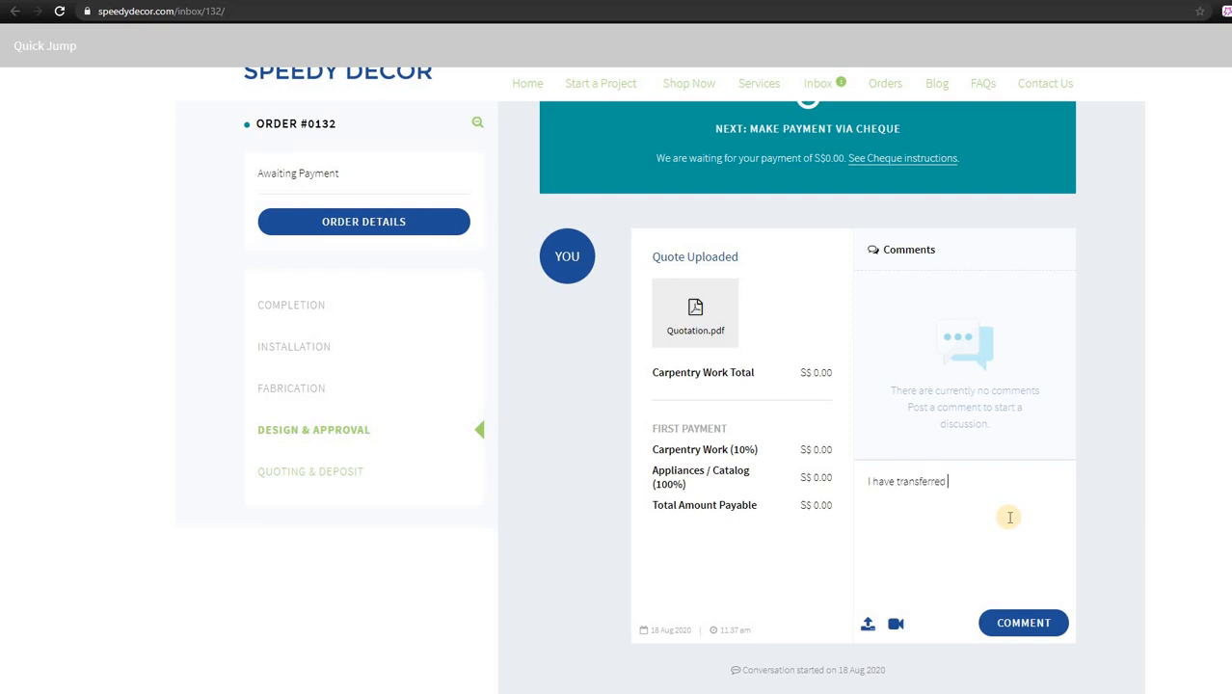
{"action": "type", "text": "10%"}
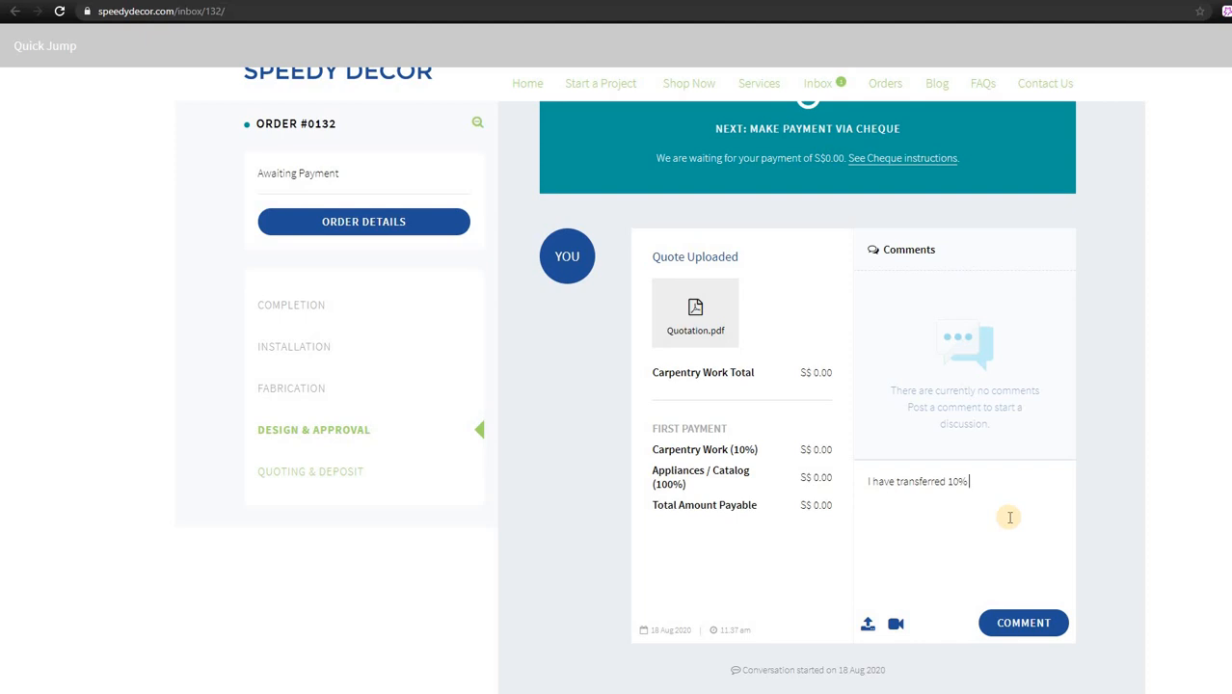
{"action": "type", "text": ", pls check asap"}
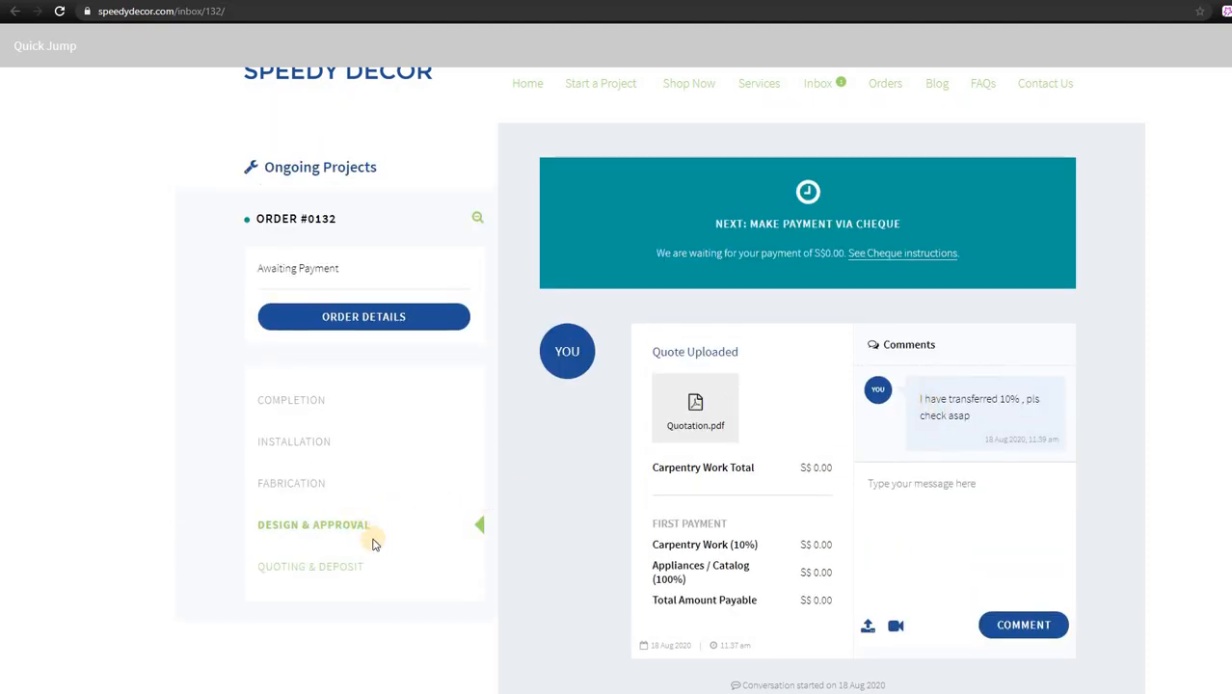
{"action": "mouse_move", "coordinate": [330, 520]}
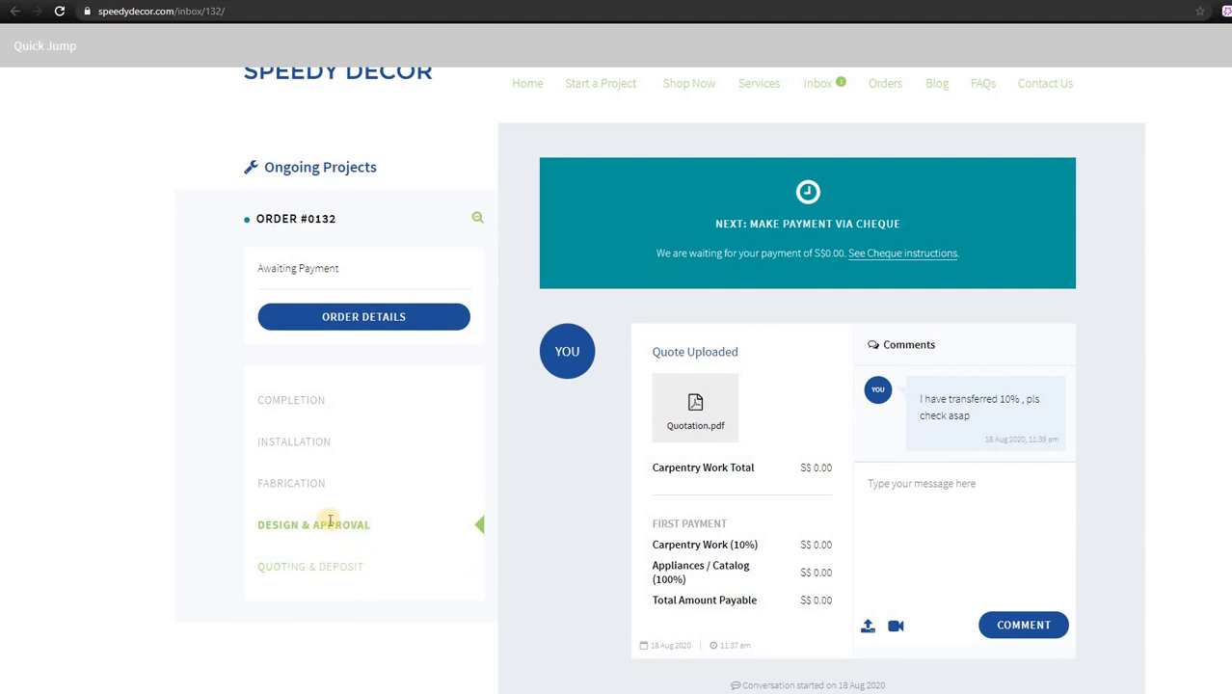
{"action": "mouse_move", "coordinate": [316, 365]}
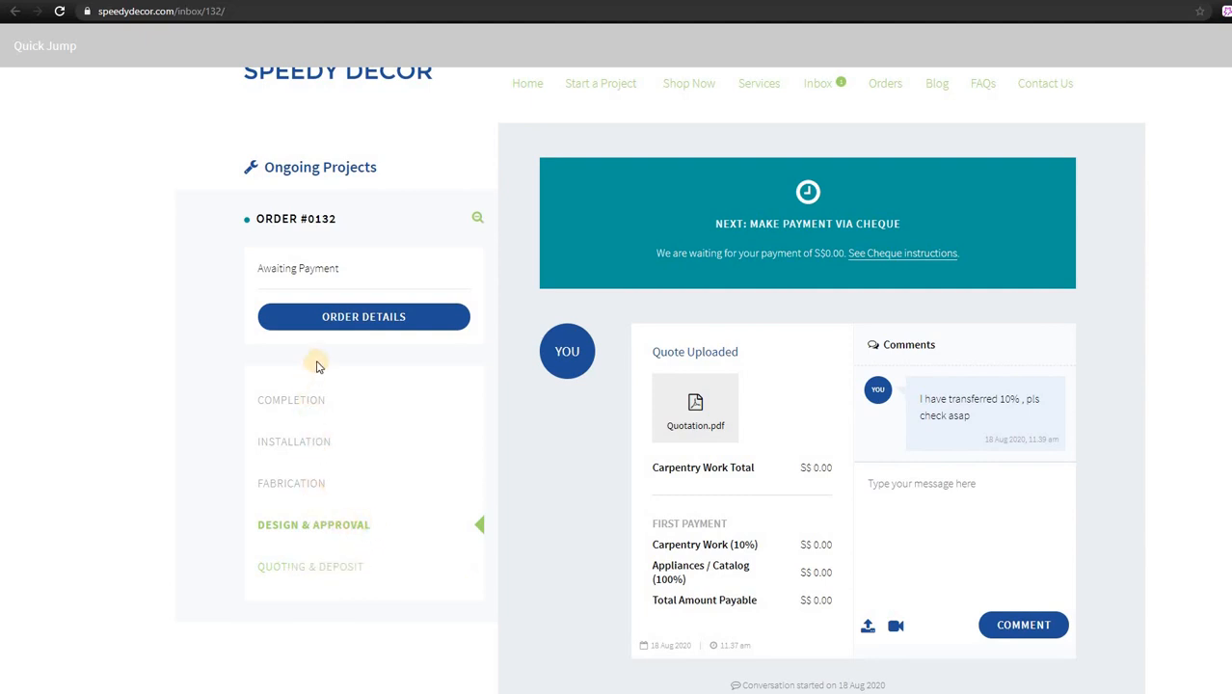
View the Order Summary for order #0132 with its carpentry items and S$1,666.88 total payable
{"action": "left_click", "coordinate": [362, 317]}
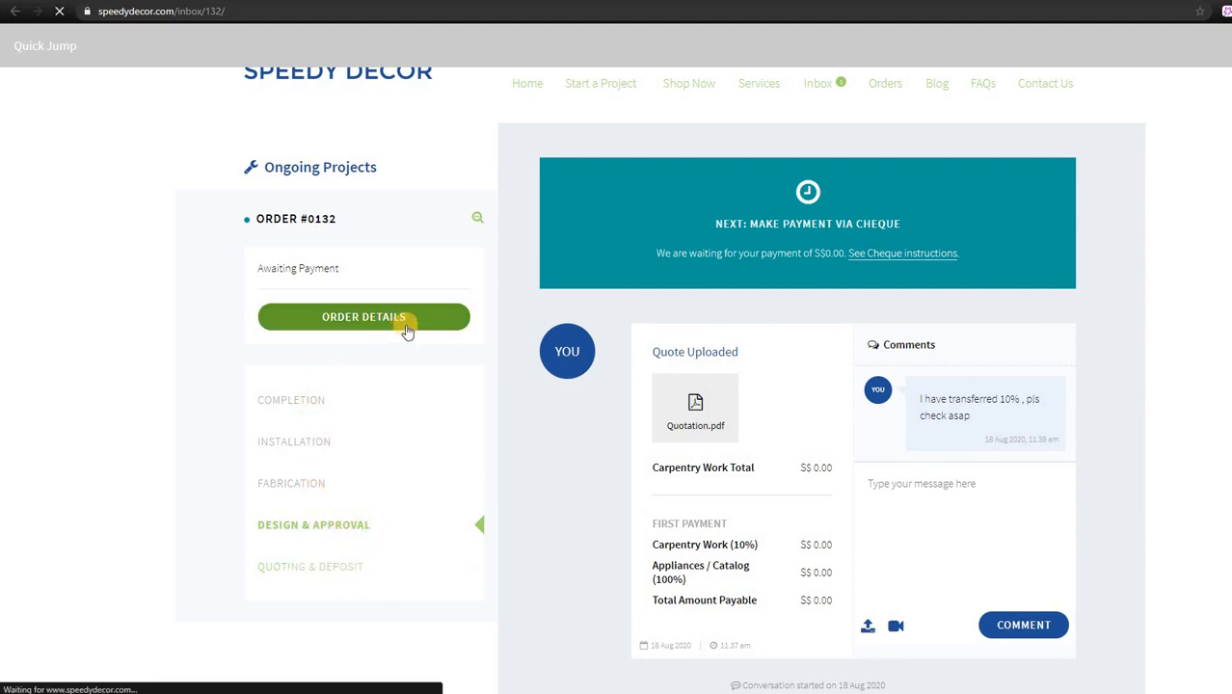
{"action": "left_click", "coordinate": [363, 316]}
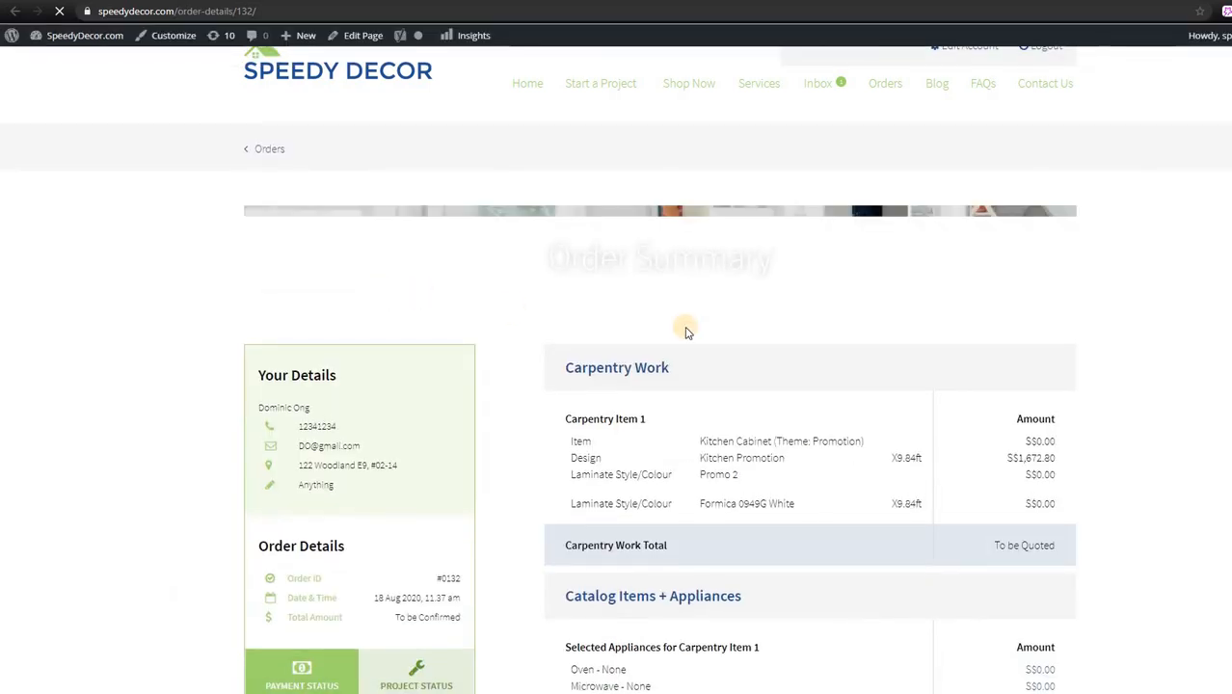
{"action": "scroll", "scroll_direction": "down", "scroll_amount": 3}
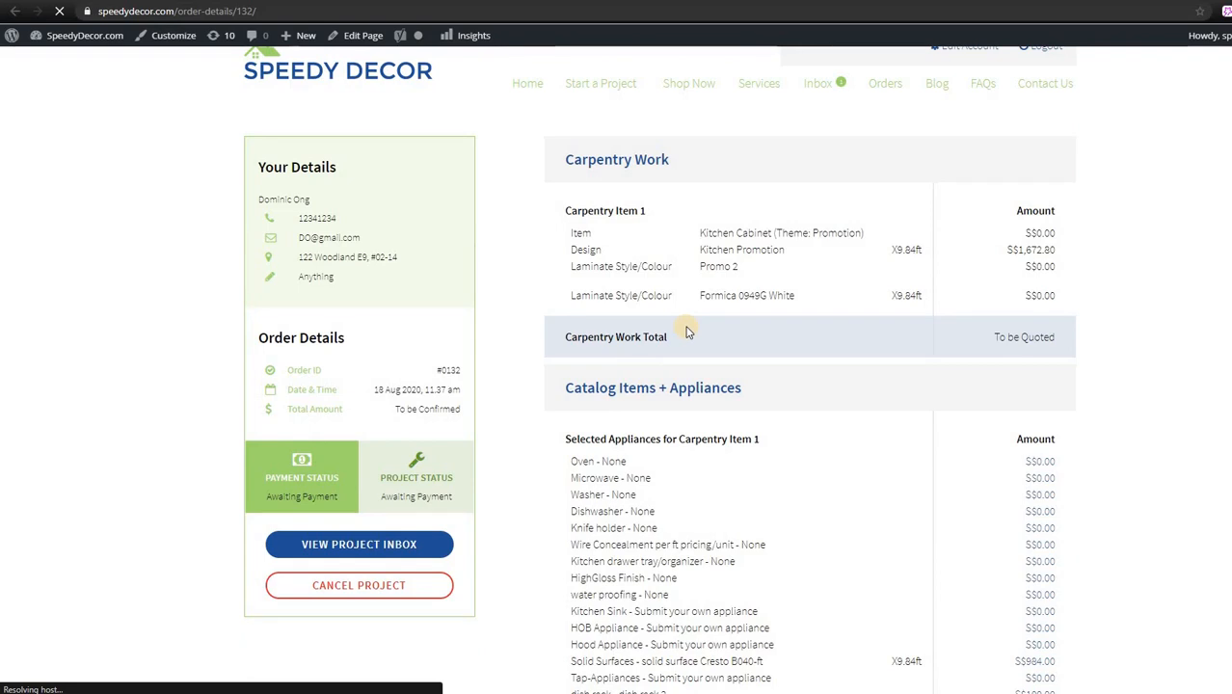
{"action": "scroll", "scroll_direction": "down", "scroll_amount": 3}
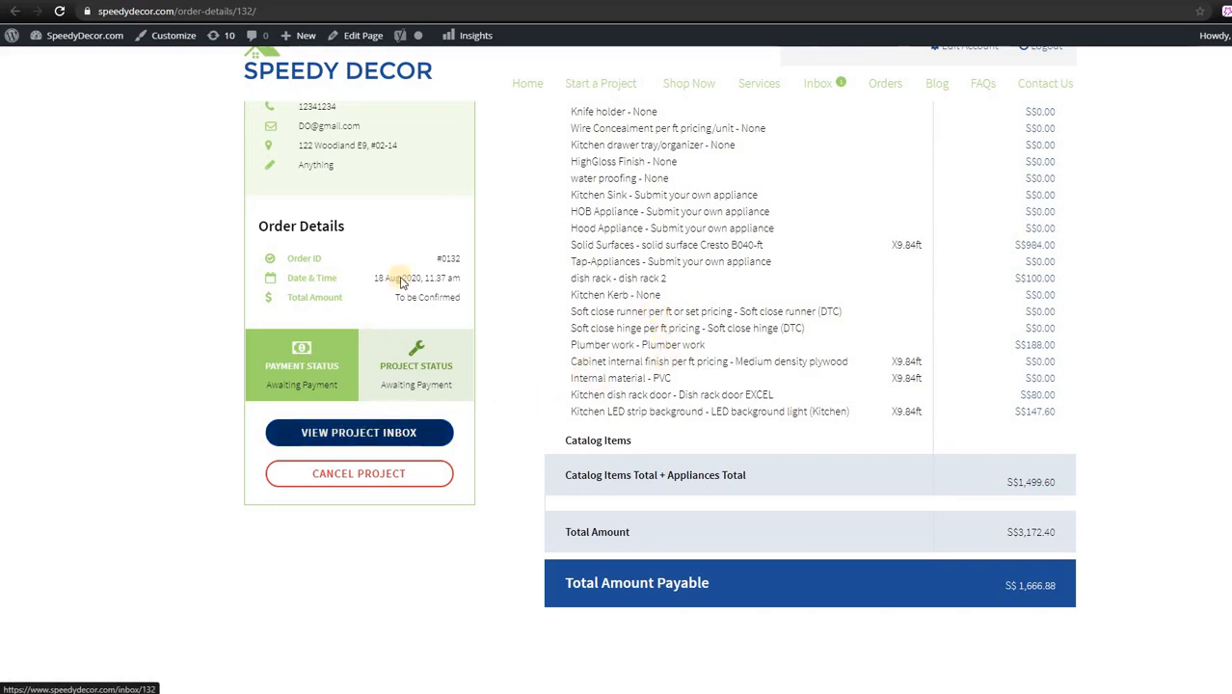
{"action": "mouse_move", "coordinate": [389, 486]}
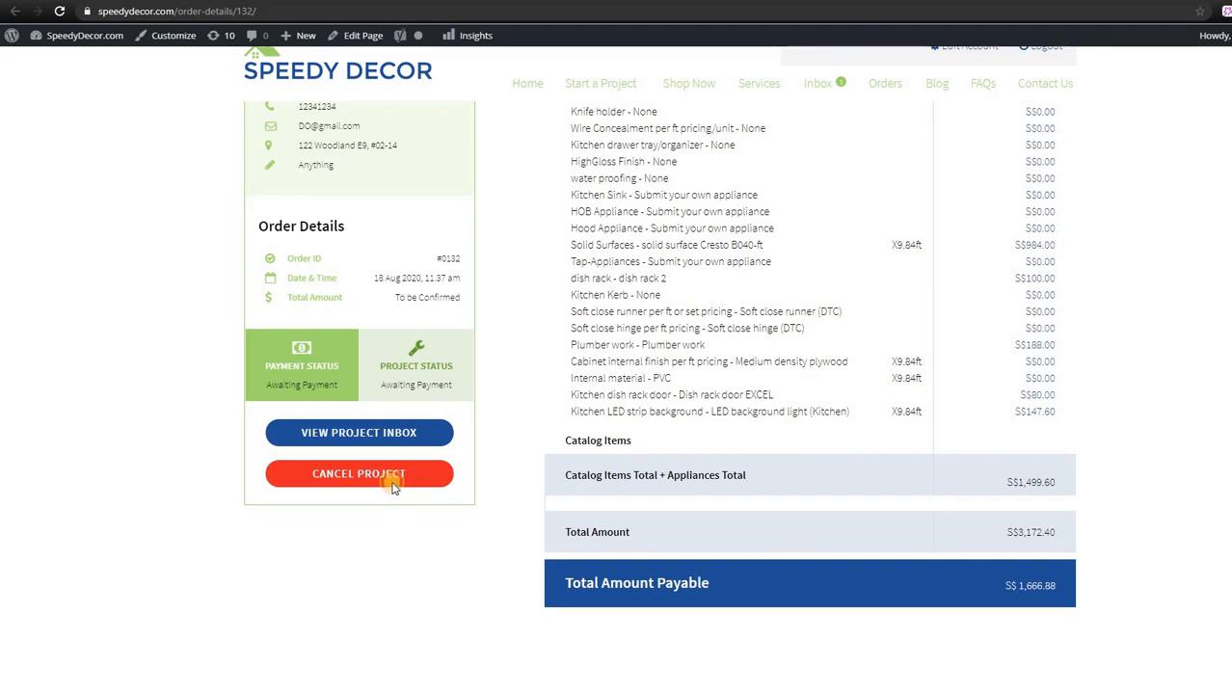
Cancel the kitchen cabinet project and confirm, leaving its status as Cancelled
{"action": "left_click", "coordinate": [359, 474]}
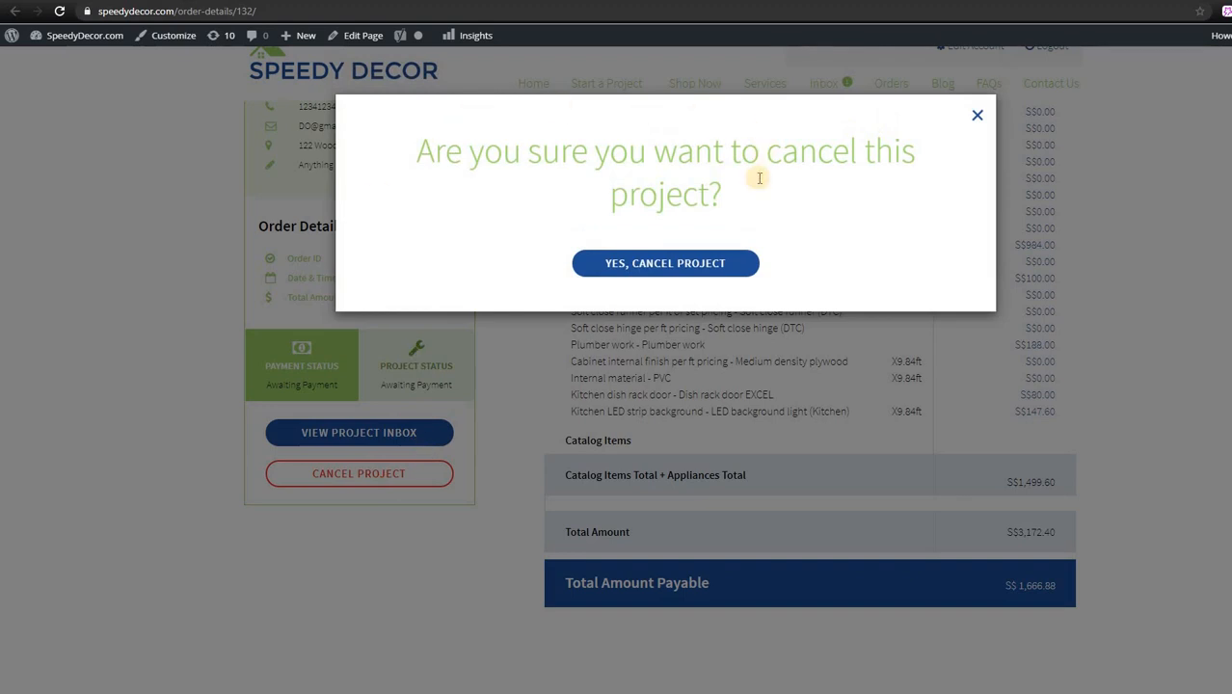
{"action": "left_click", "coordinate": [665, 262]}
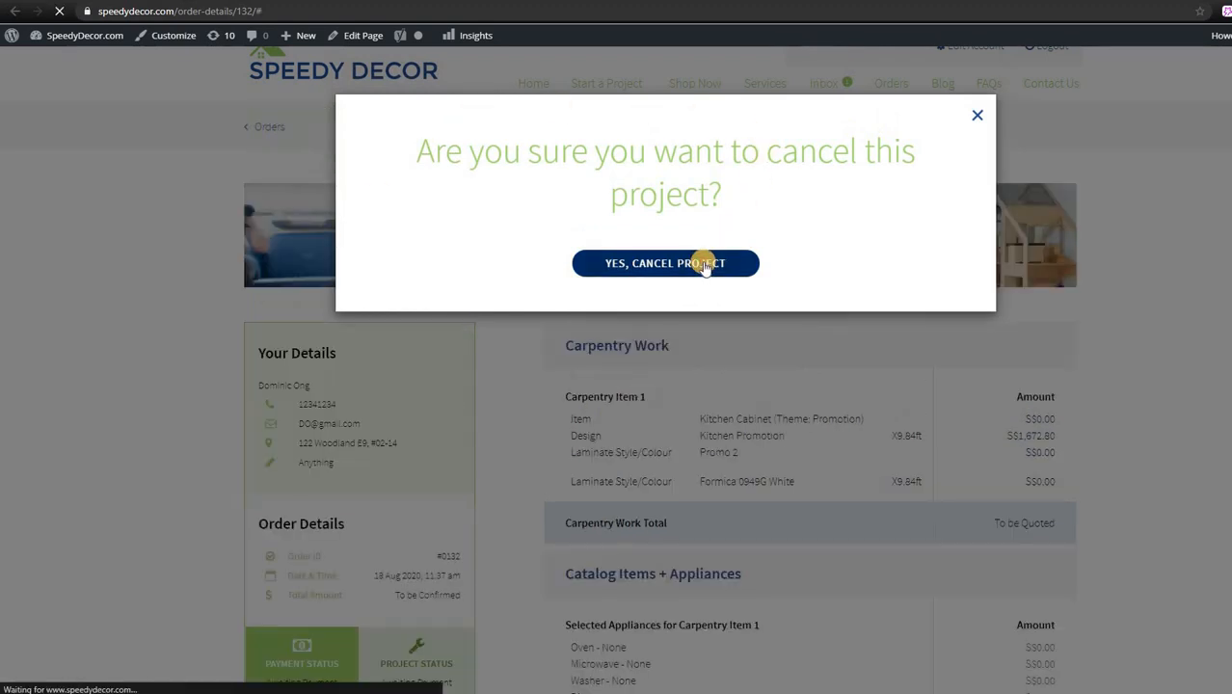
{"action": "left_click", "coordinate": [665, 262]}
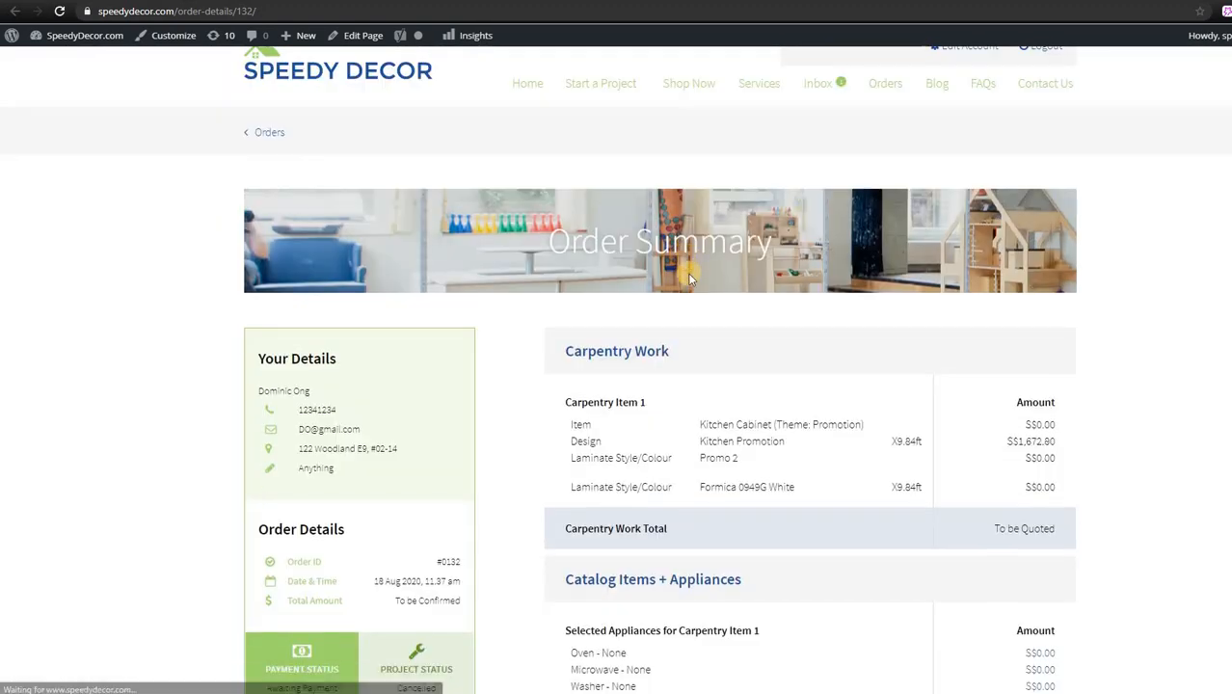
{"action": "scroll", "scroll_direction": "down", "scroll_amount": 3}
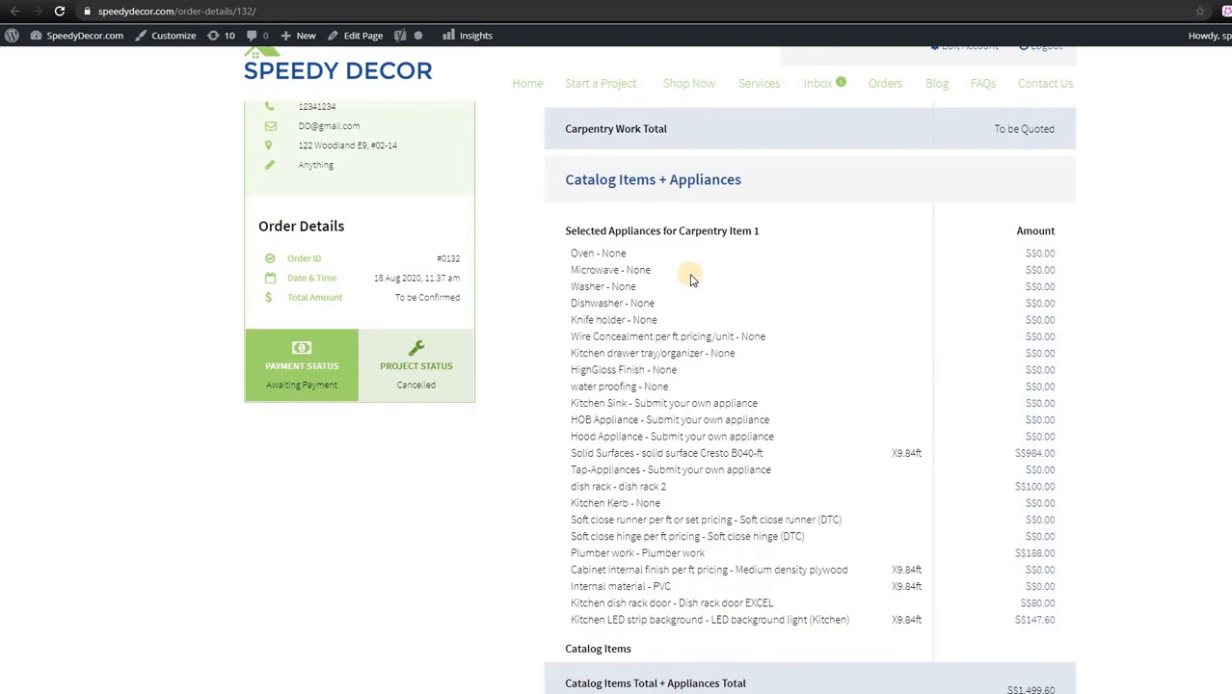